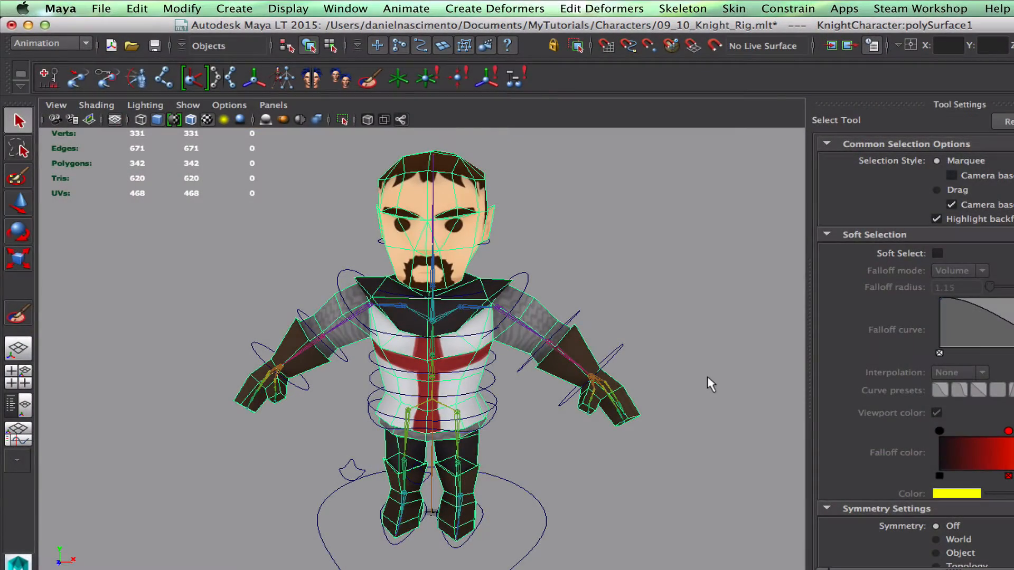
- In the Paint Skin Weights Tool, switch Normalize Weights to Post and normalize now
left_click(733, 9)
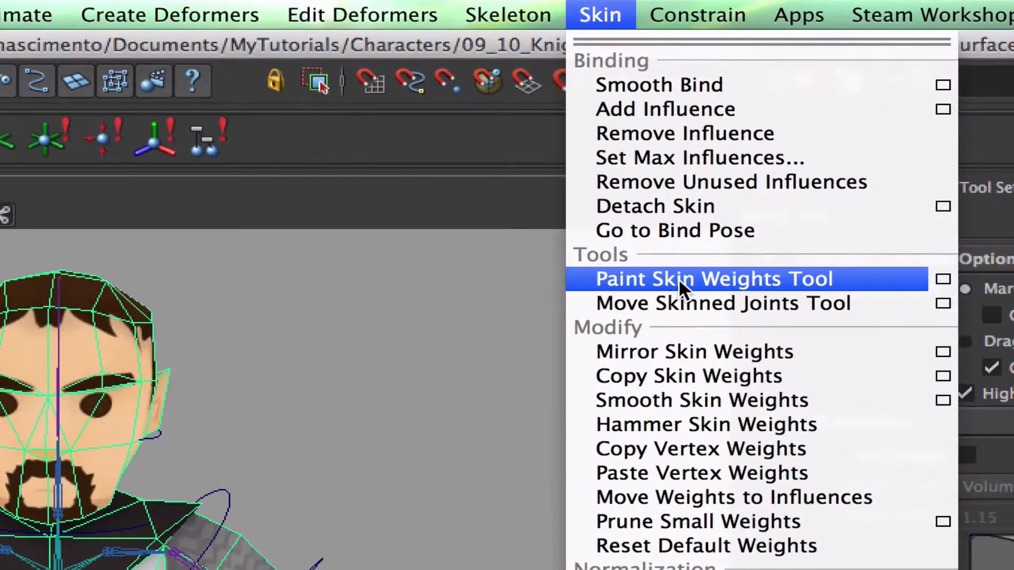
left_click(711, 279)
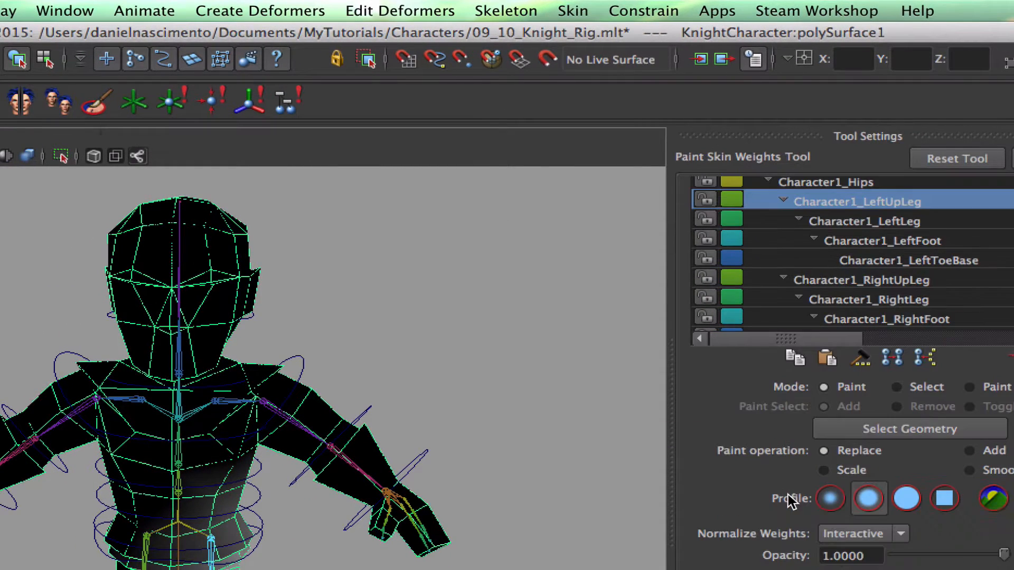
mouse_move(775, 536)
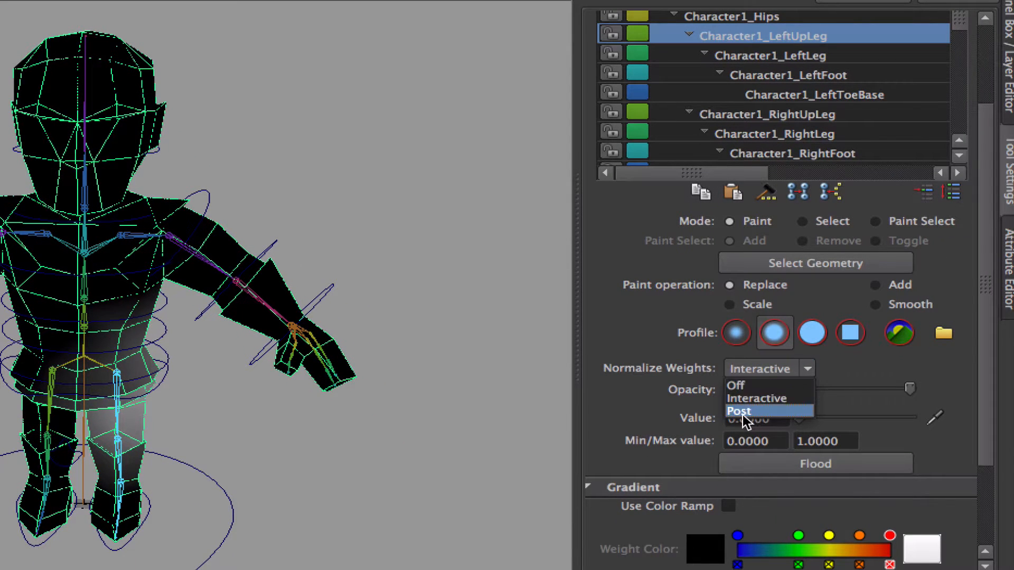
left_click(738, 410)
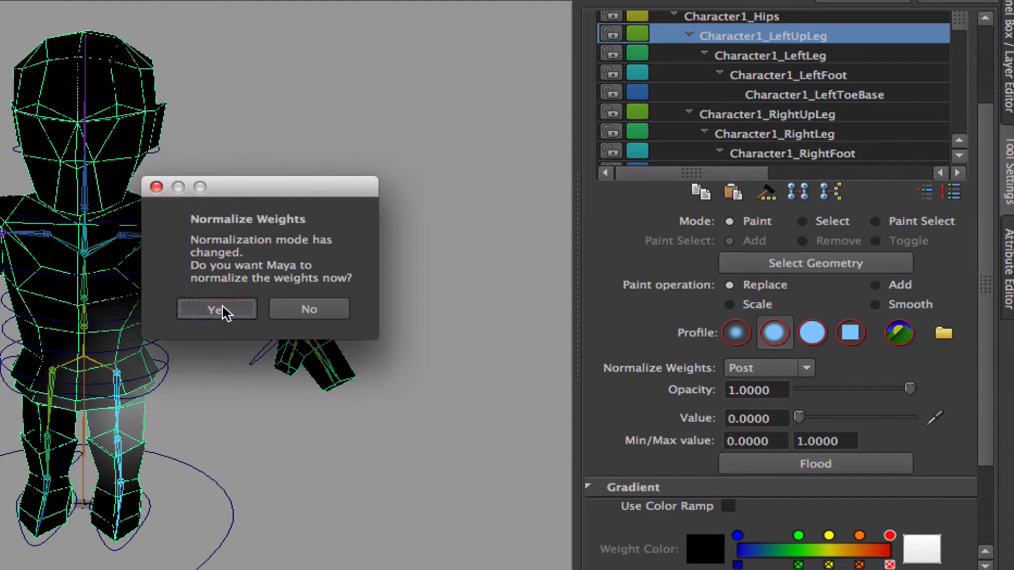
left_click(215, 309)
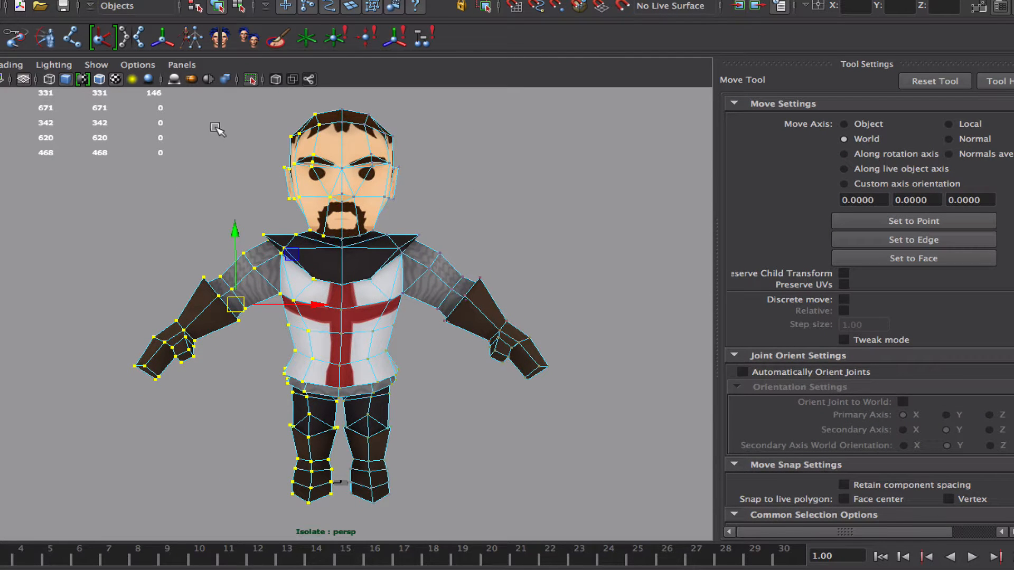
- Flood zero weight for Character1_LeftShoulder, the thumb joint and Character1_RightUpLeg on the selected half's vertices
left_click_drag(216, 128, 339, 508)
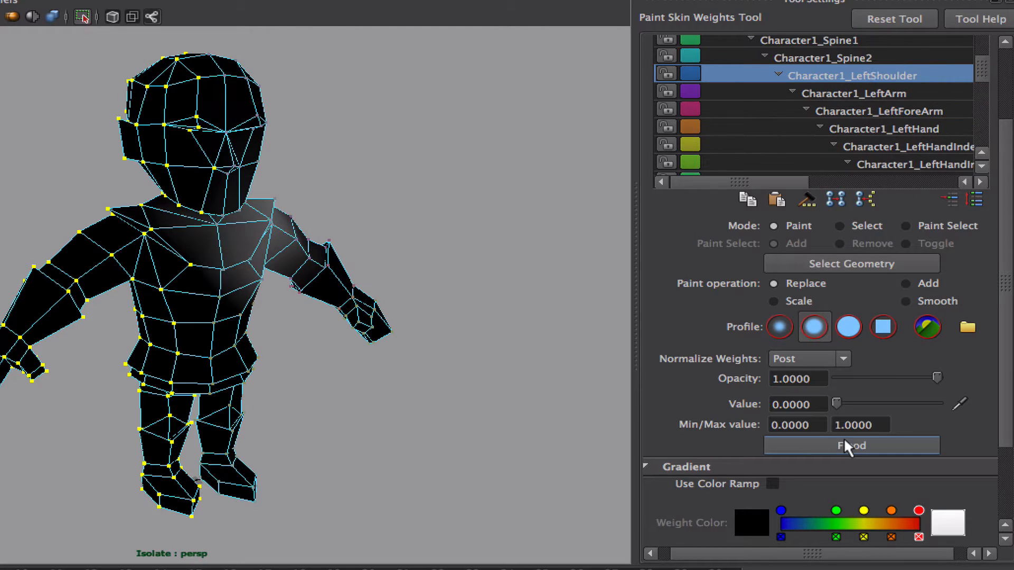
left_click(879, 75)
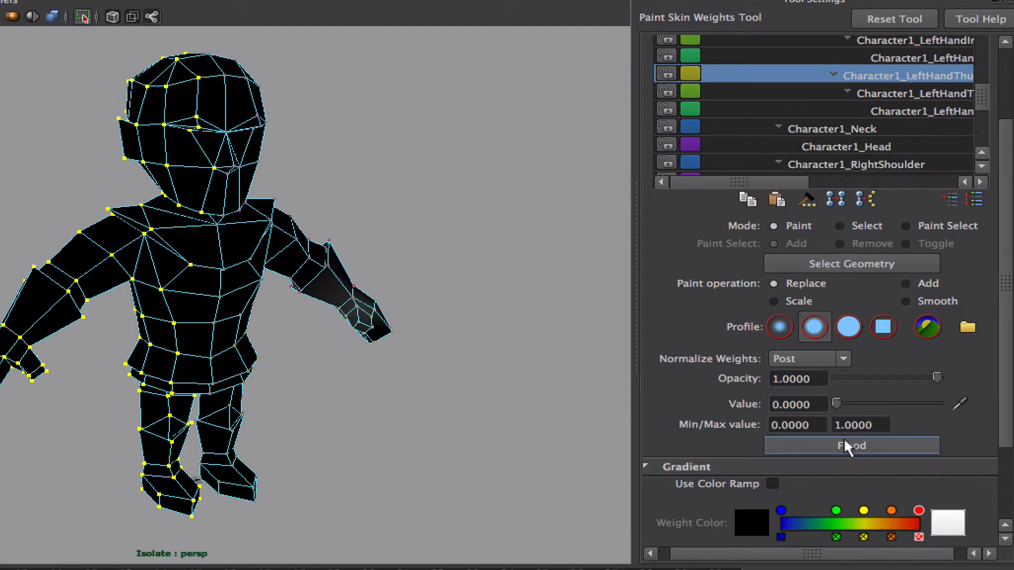
left_click(857, 75)
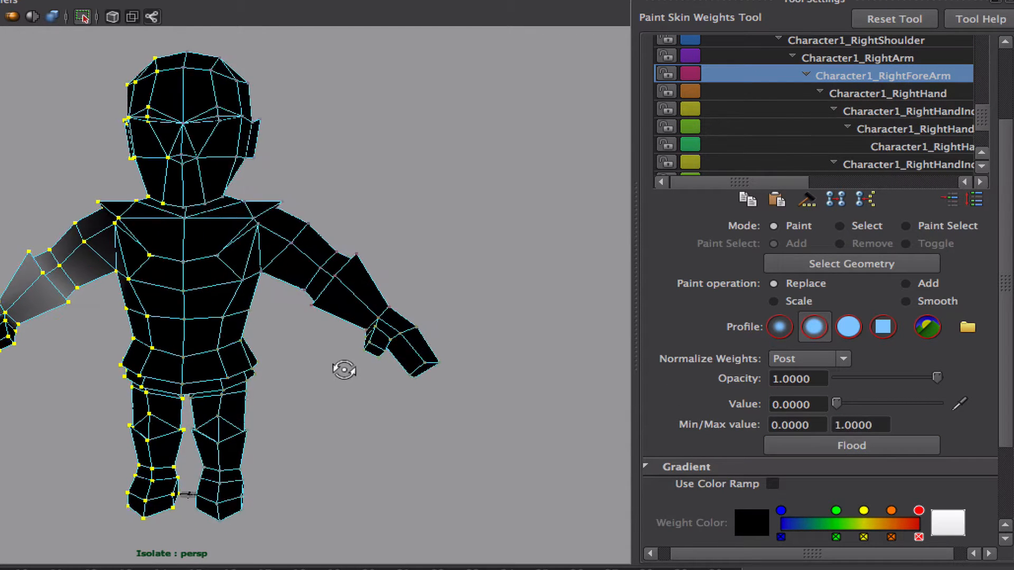
right_click(194, 243)
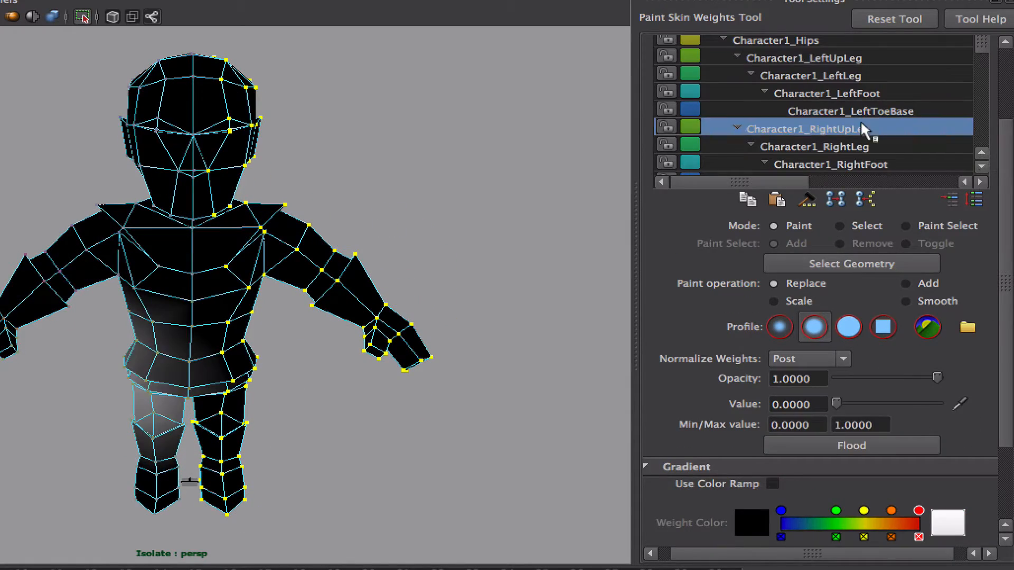
left_click(830, 129)
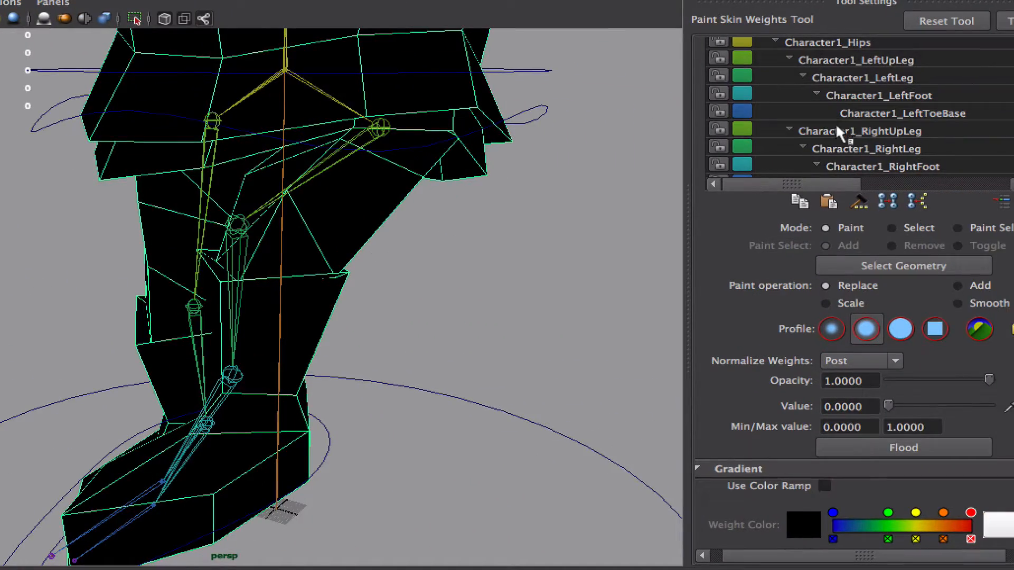
- Inspect the leg joints' weights, then paint full weight onto the upper thigh and shin
left_click(866, 148)
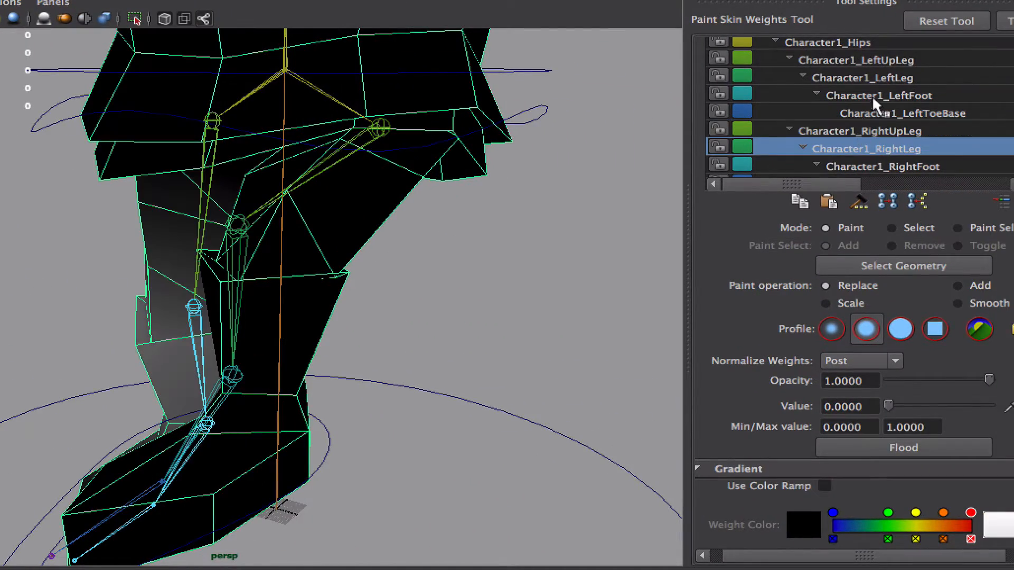
left_click(856, 60)
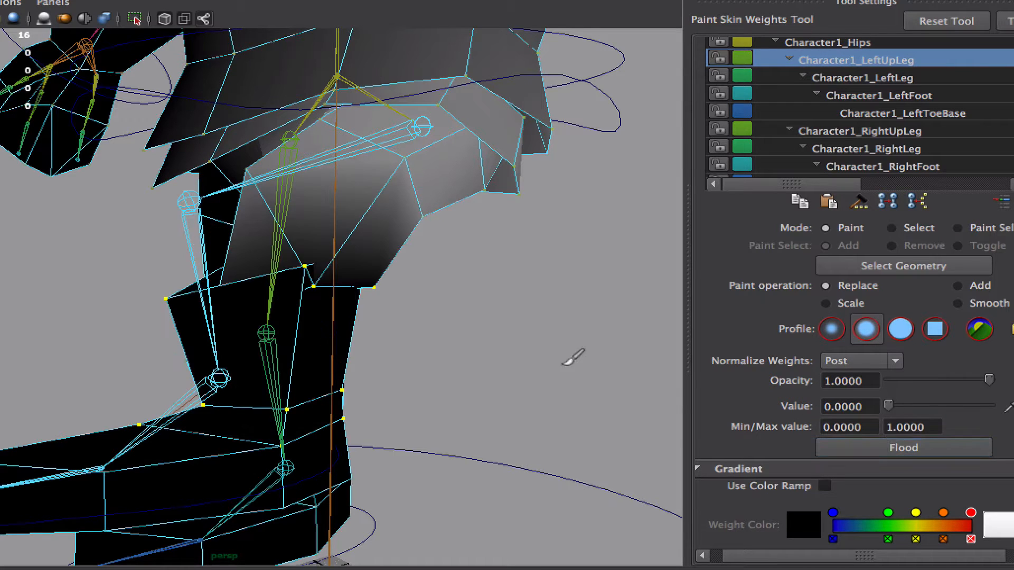
left_click(861, 77)
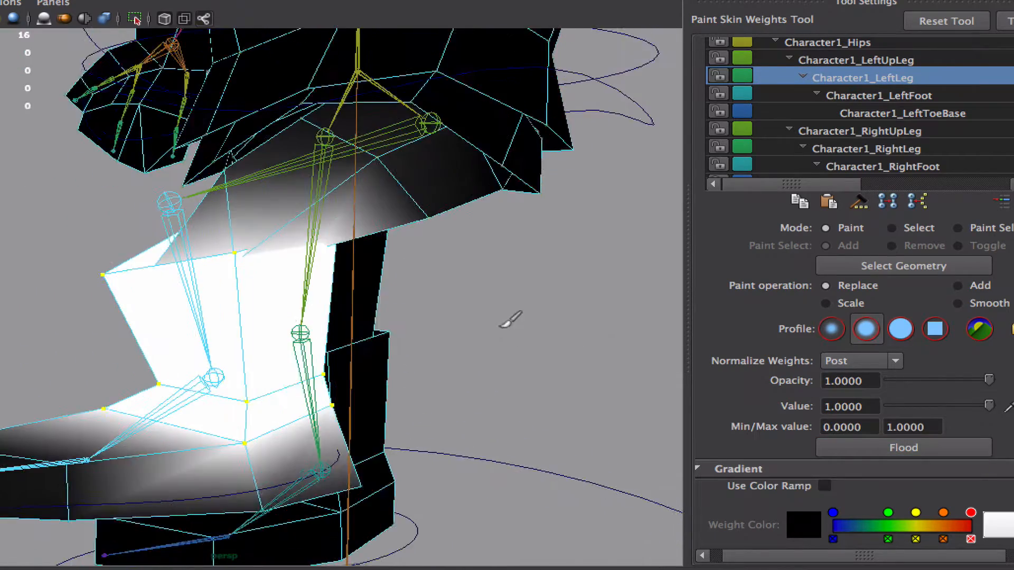
left_click(854, 59)
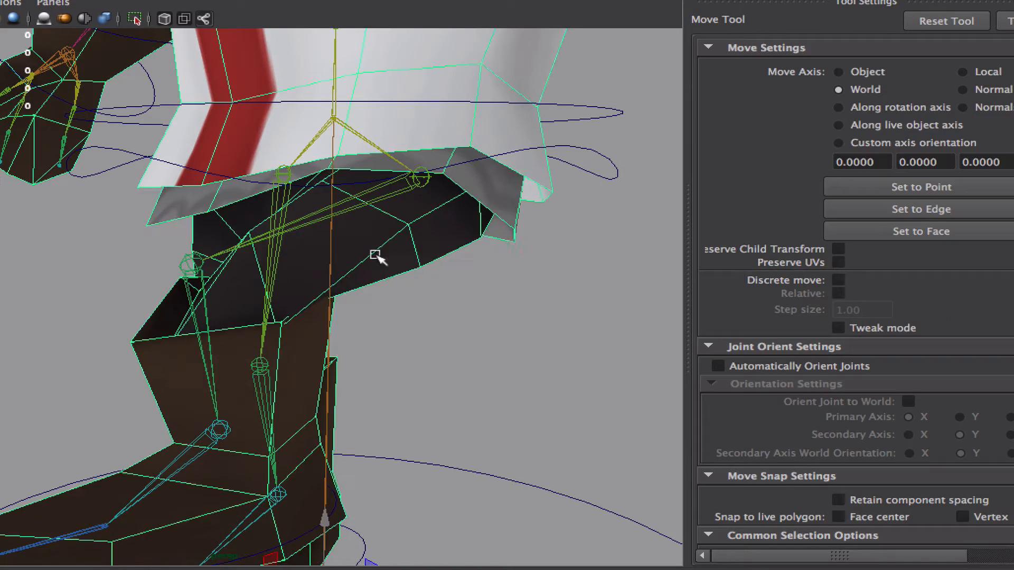
- Weight-hammer the bad thigh vertices and flood a partial 0.37 Character1_LeftUpLeg weight on the selected vertex
left_click(378, 255)
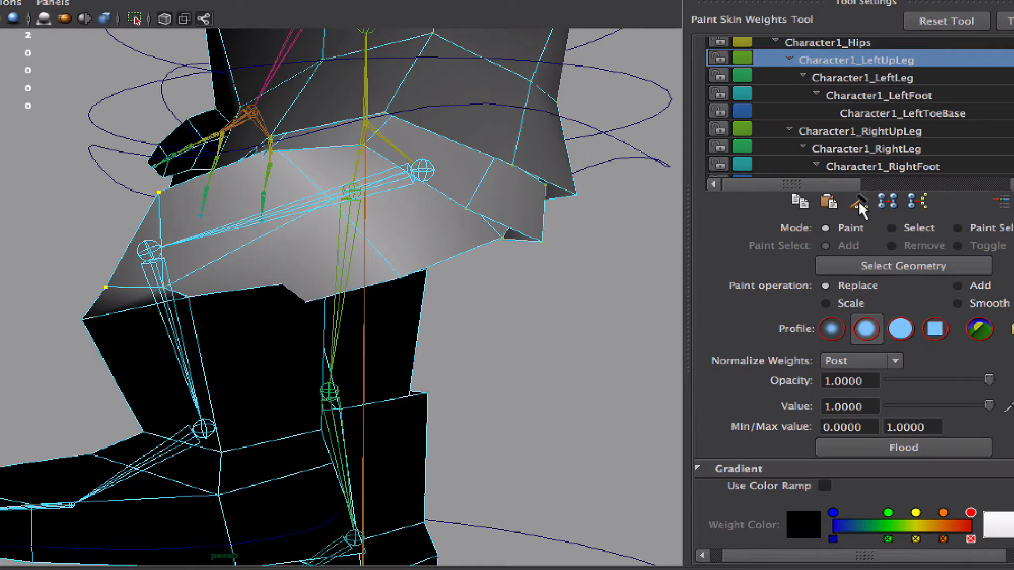
mouse_move(861, 203)
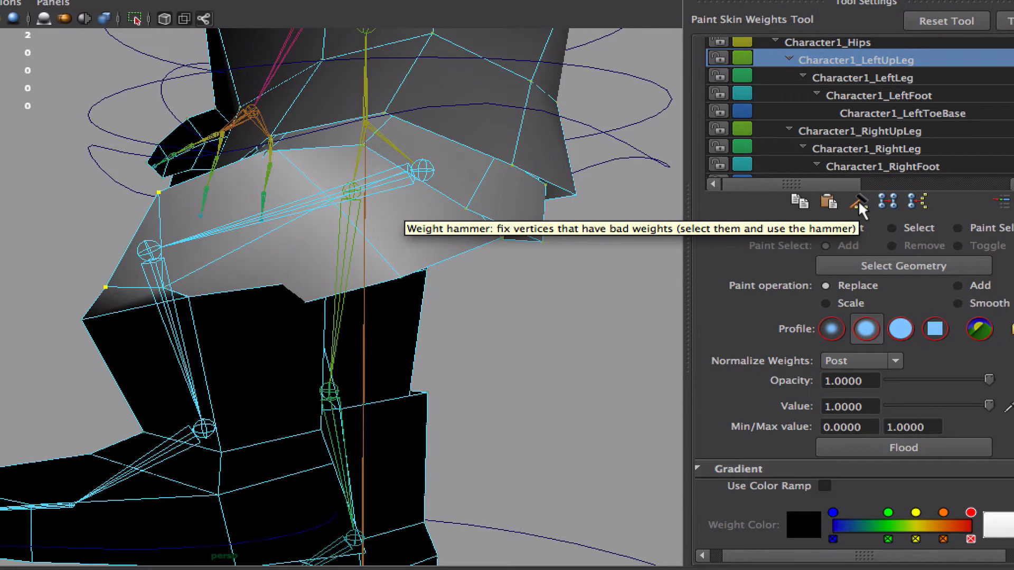
left_click(861, 77)
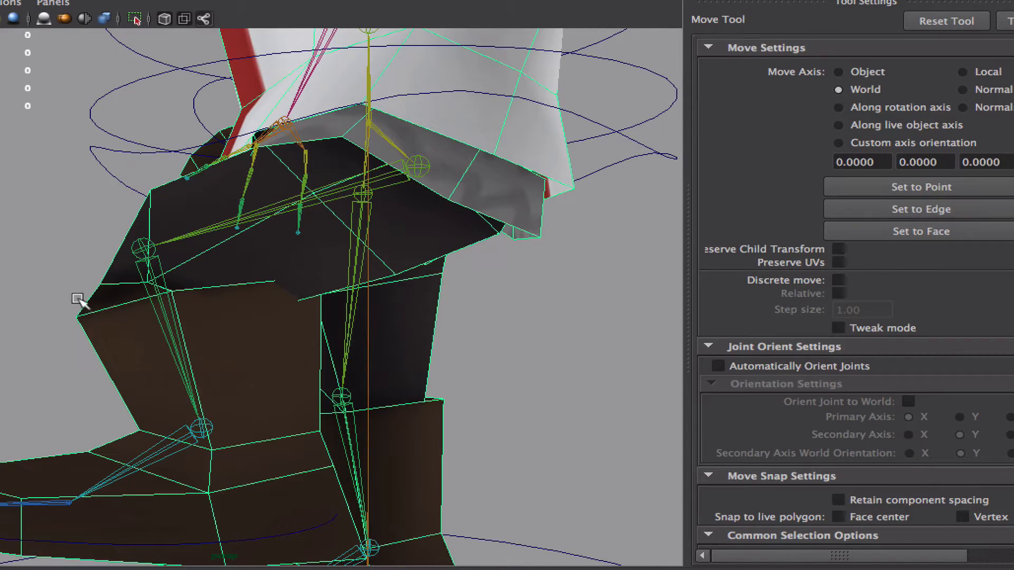
right_click(81, 299)
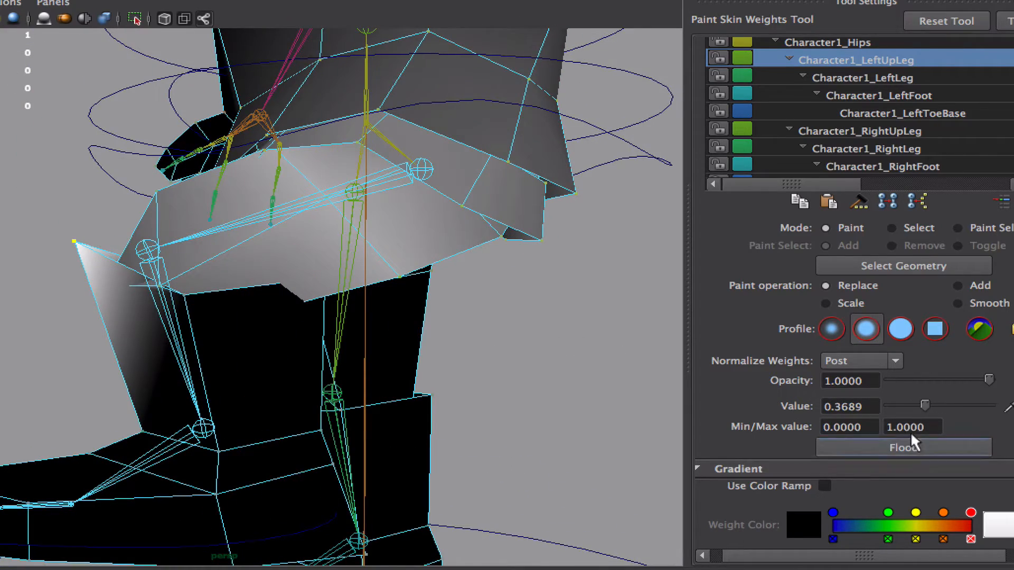
left_click(903, 447)
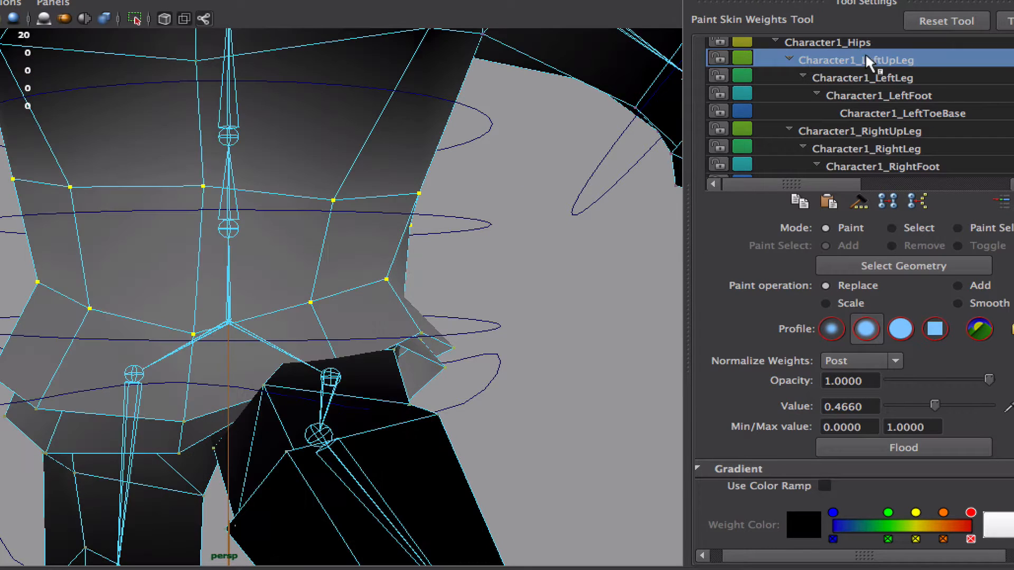
- Blend roughly 0.47 Character1_LeftUpLeg weight across the hip vertices
left_click_drag(934, 406, 918, 406)
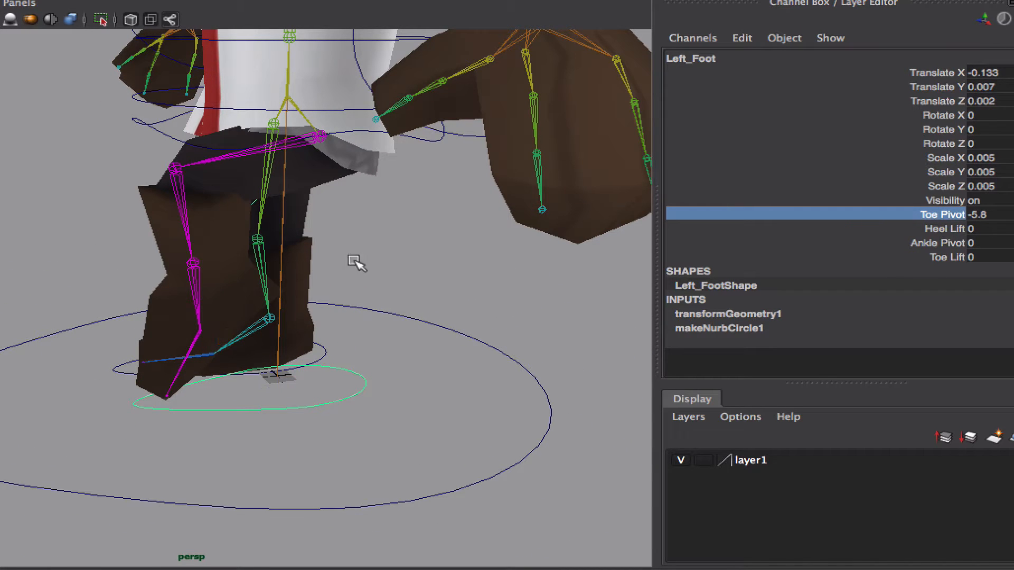
- Drag the Left_Foot control's Toe Pivot to -5.8 to test the foot deformation
left_click_drag(356, 263, 363, 286)
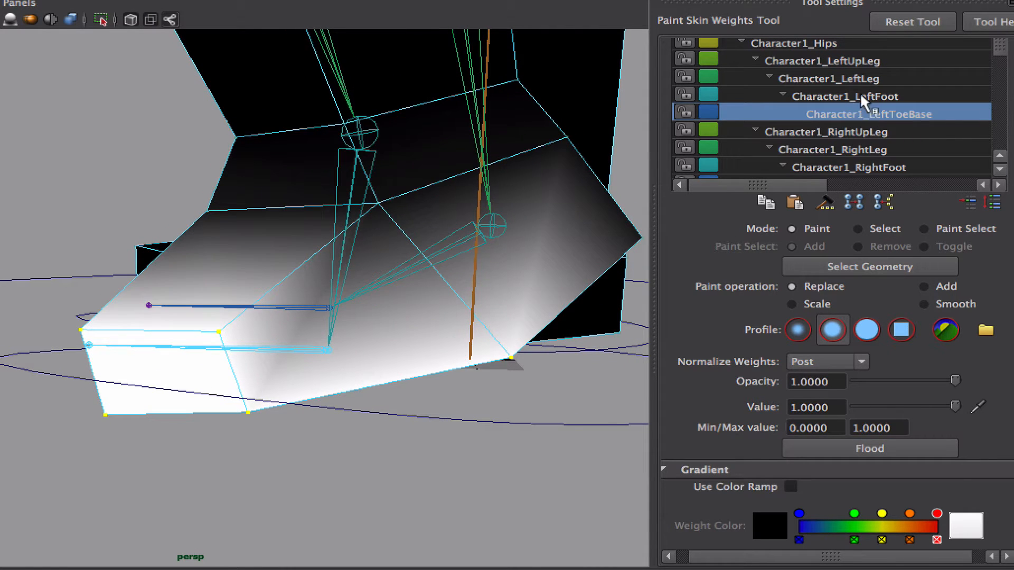
- Paint Character1_LeftFoot and Character1_LeftToeBase weights on the foot, testing with Heel Lift 6
left_click(845, 96)
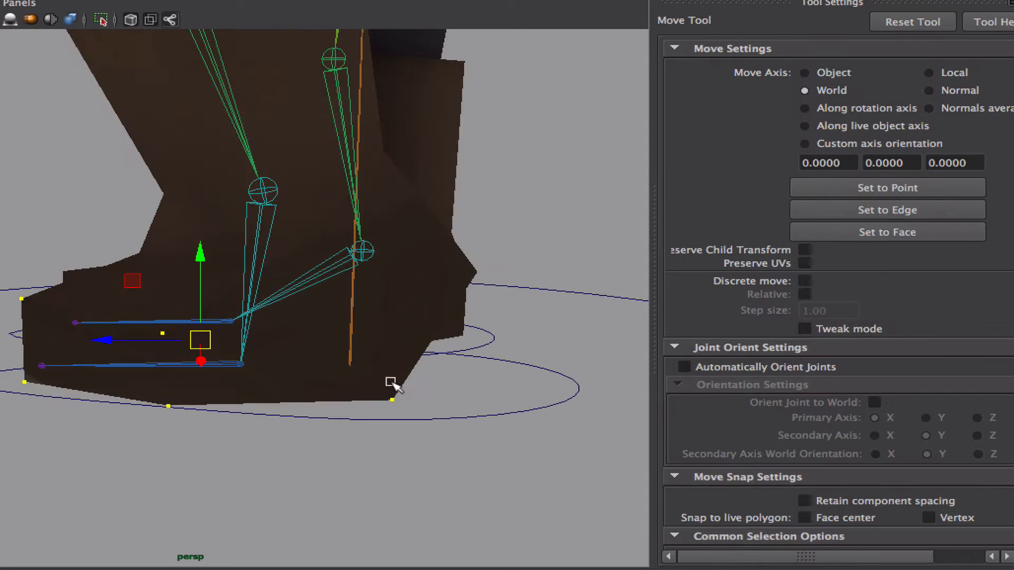
right_click(387, 381)
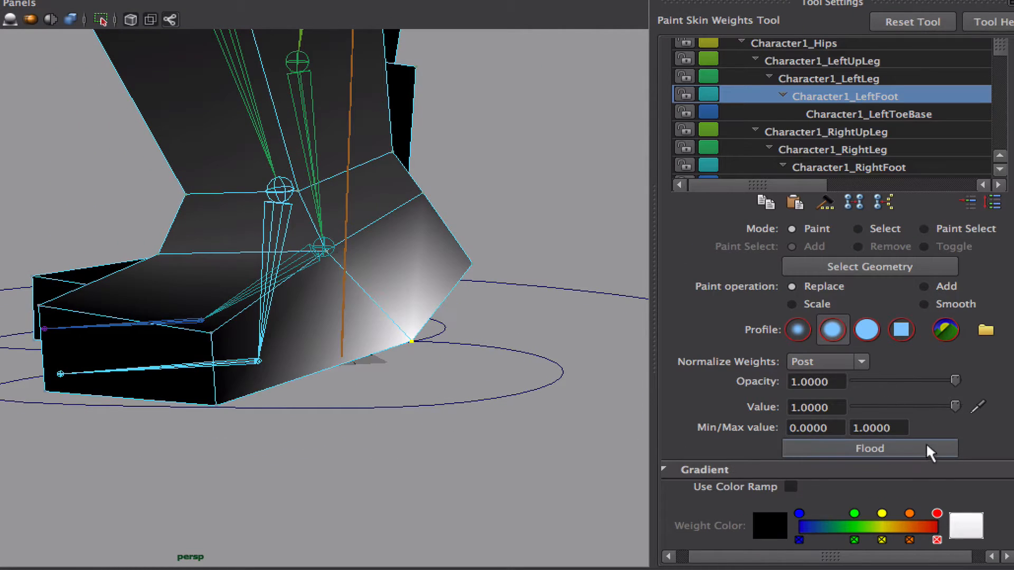
key("w")
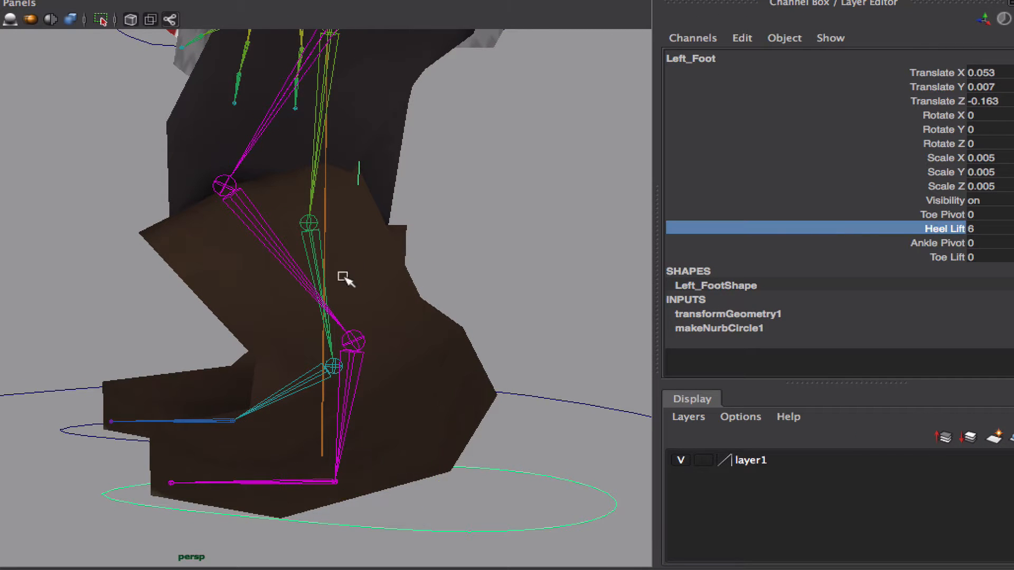
left_click_drag(347, 291, 362, 291)
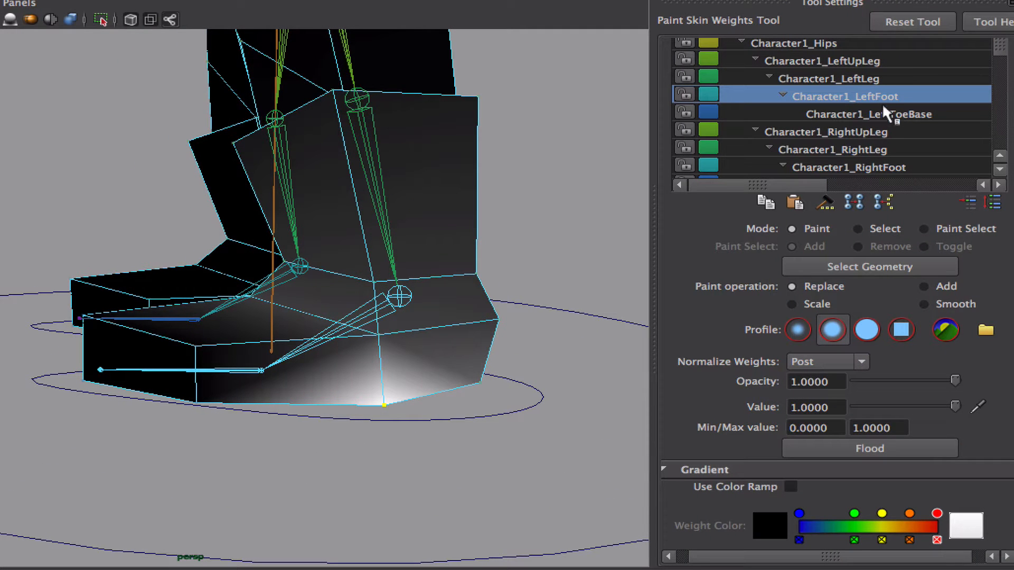
left_click(869, 114)
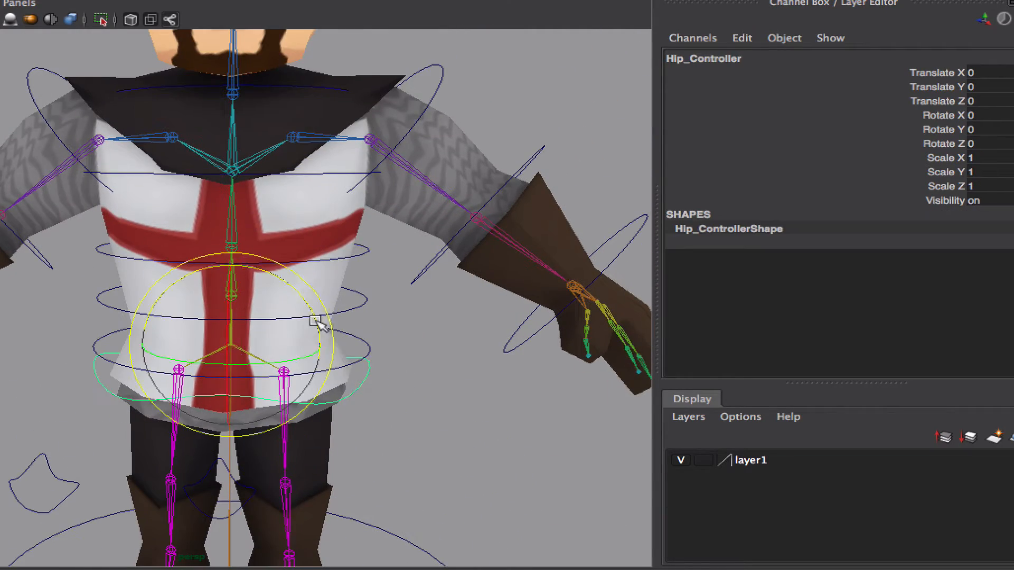
- Rotate Hip_Controller about 8.4 degrees in Z to check the torso deformation
left_click_drag(317, 323, 307, 271)
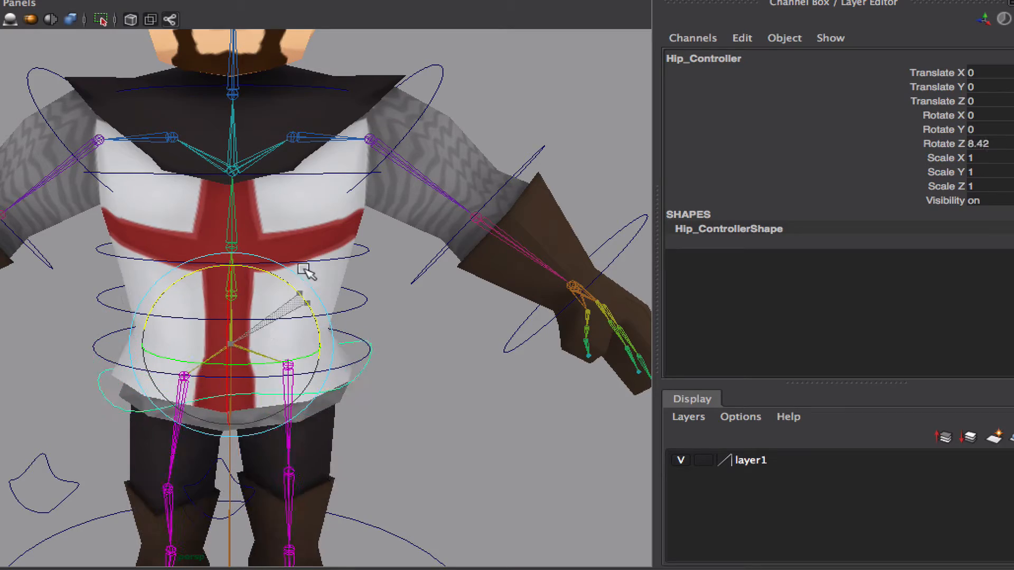
left_click(231, 288)
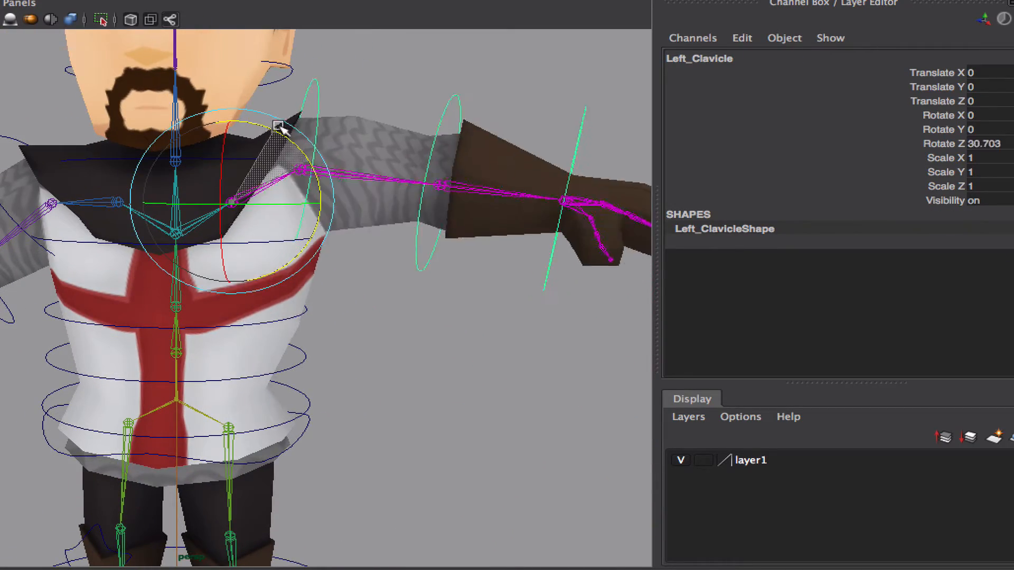
- Swing the Left_Clavicle control up about 34° in Z and back down to check the shoulder
left_click_drag(281, 126, 275, 106)
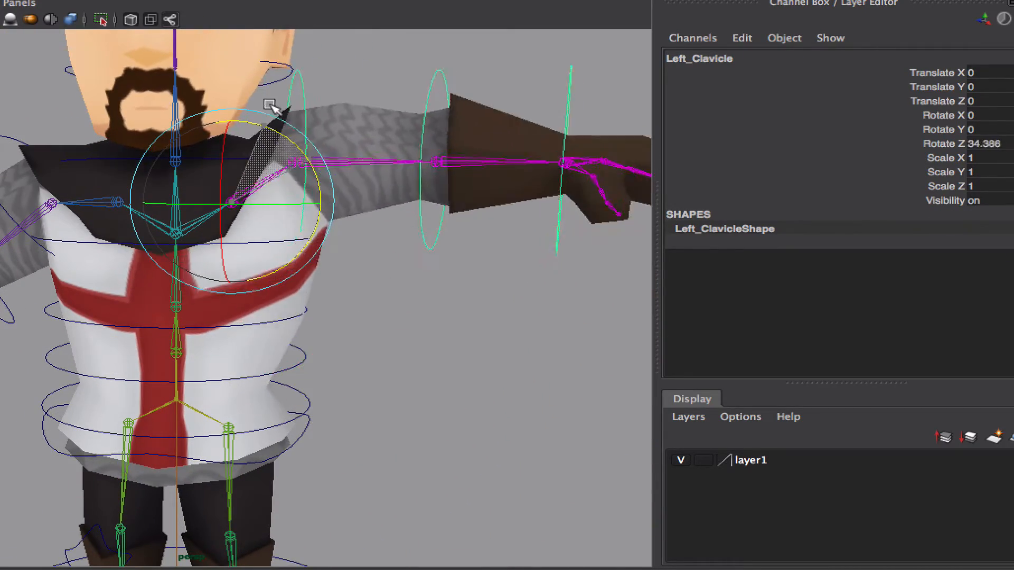
left_click_drag(271, 106, 329, 180)
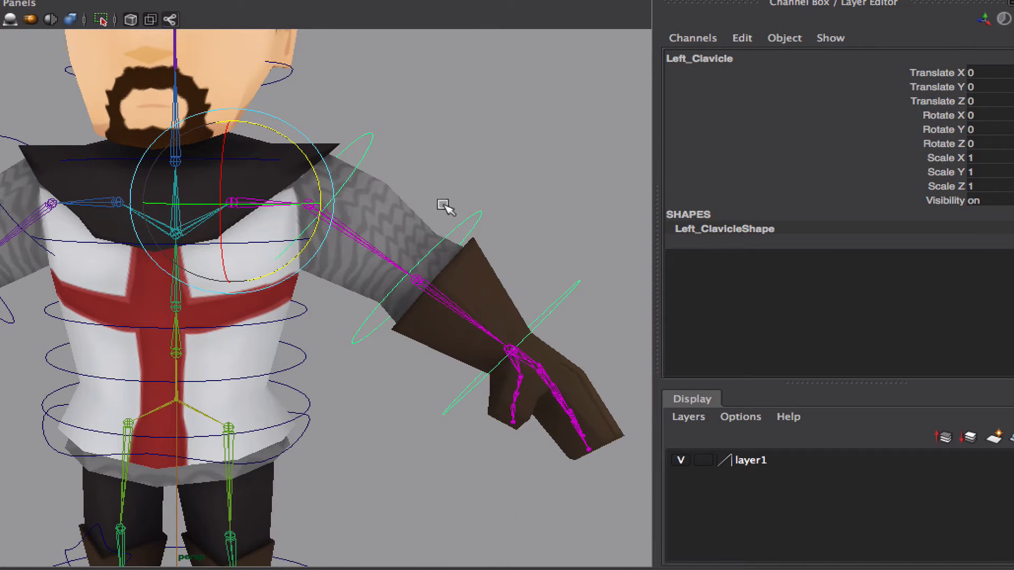
left_click_drag(446, 207, 339, 204)
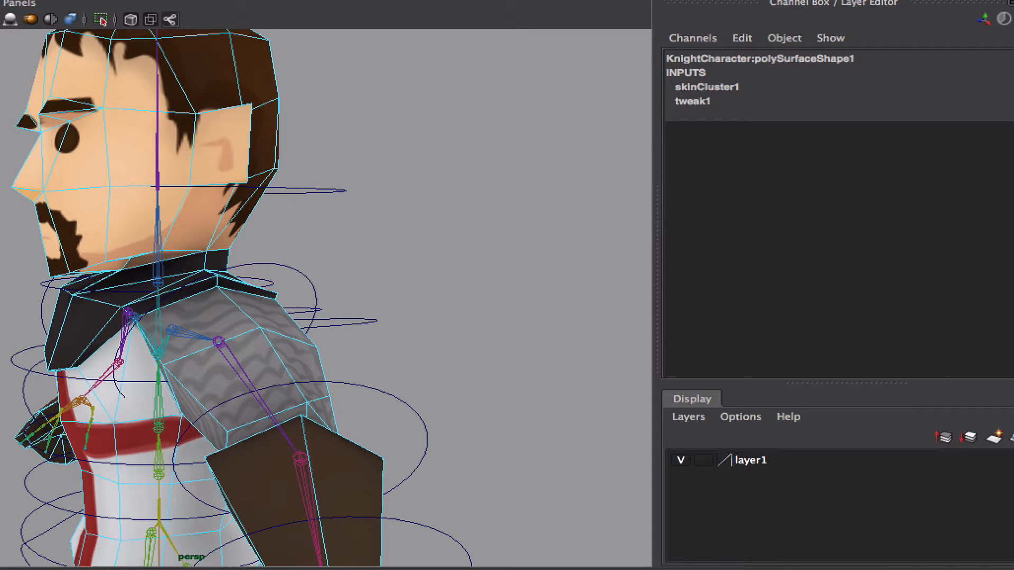
- Flood the head vertices with full Character1_Head weight at Value 1
left_click_drag(103, 117, 194, 188)
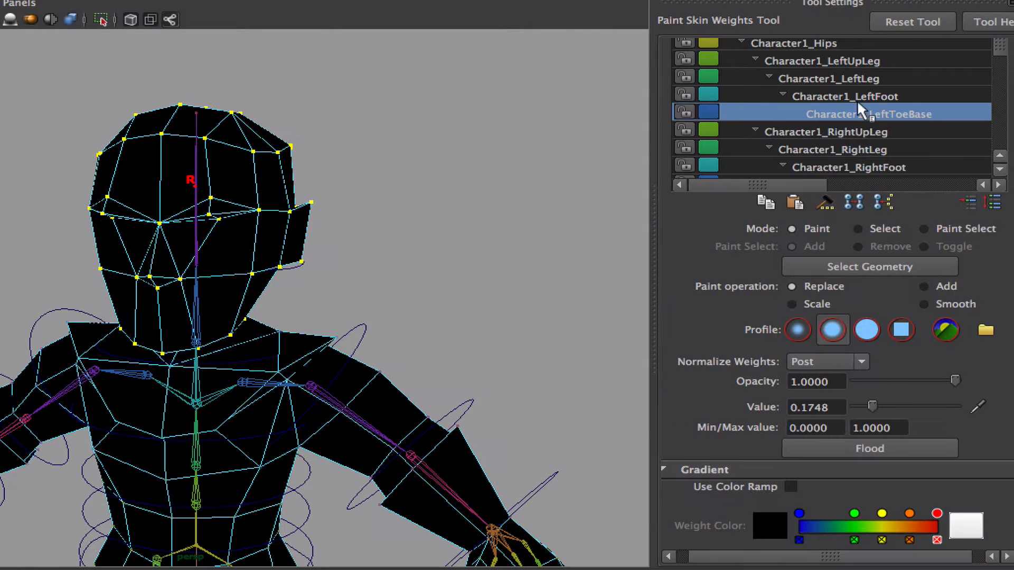
scroll("down", 3)
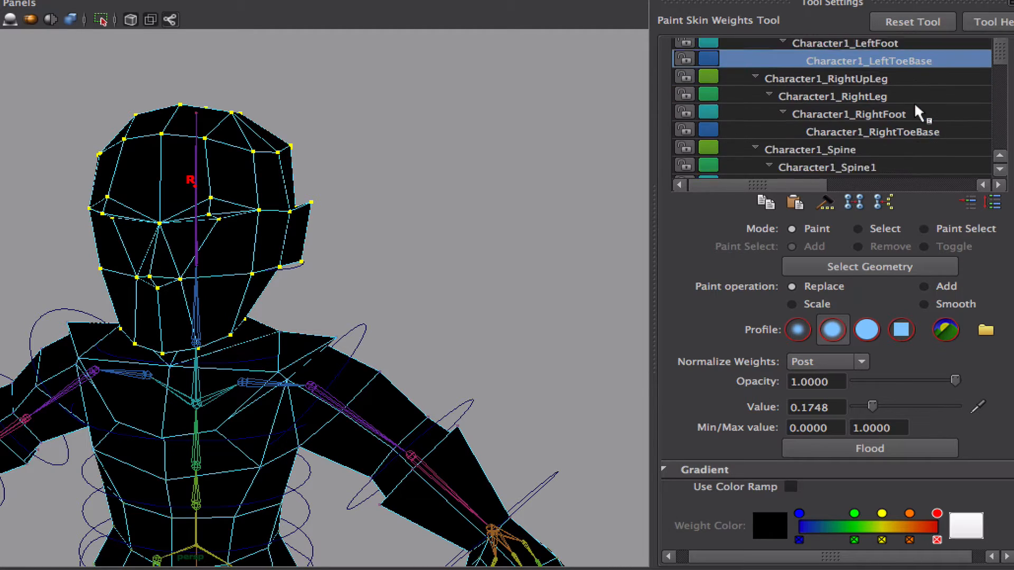
scroll("down", 3)
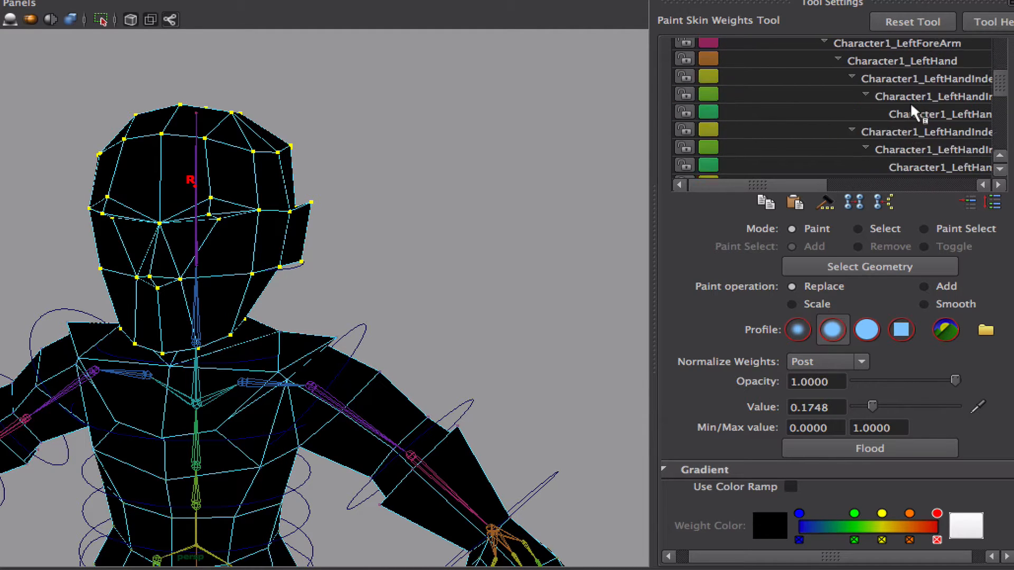
left_click(850, 113)
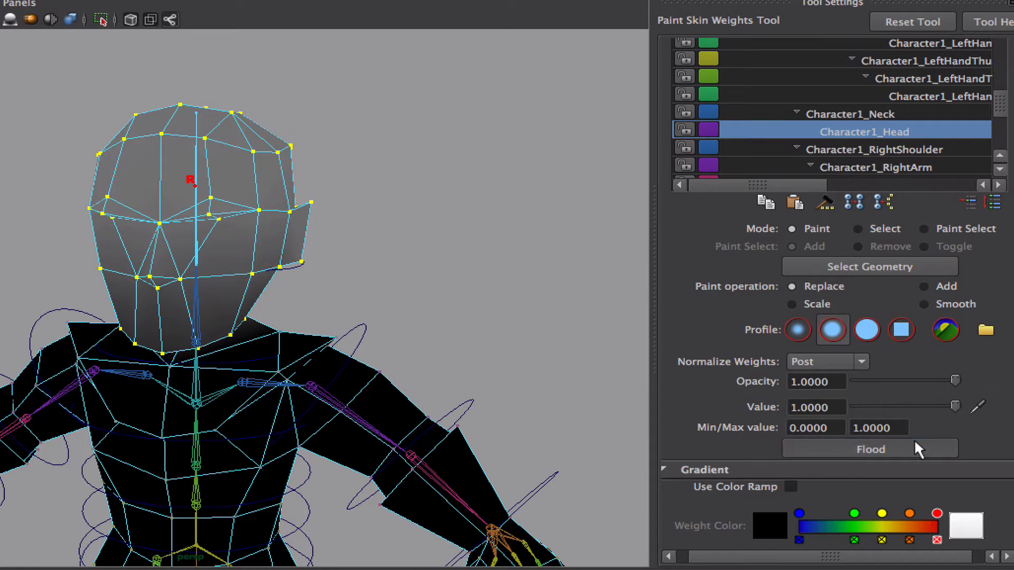
left_click(850, 113)
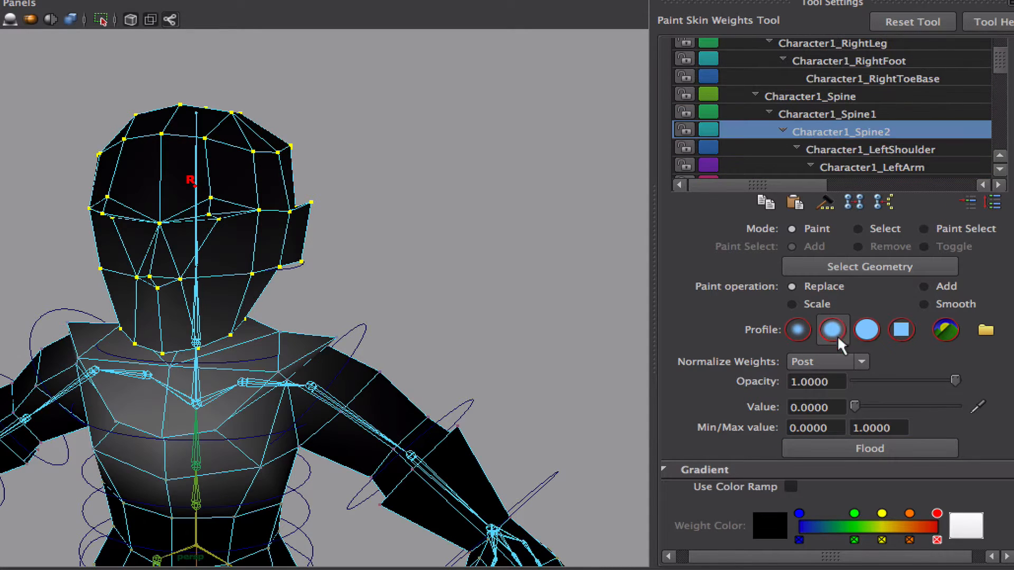
- Browse the Character1_Spine and left finger joints' weights, then return to the shaded knight
left_click(825, 114)
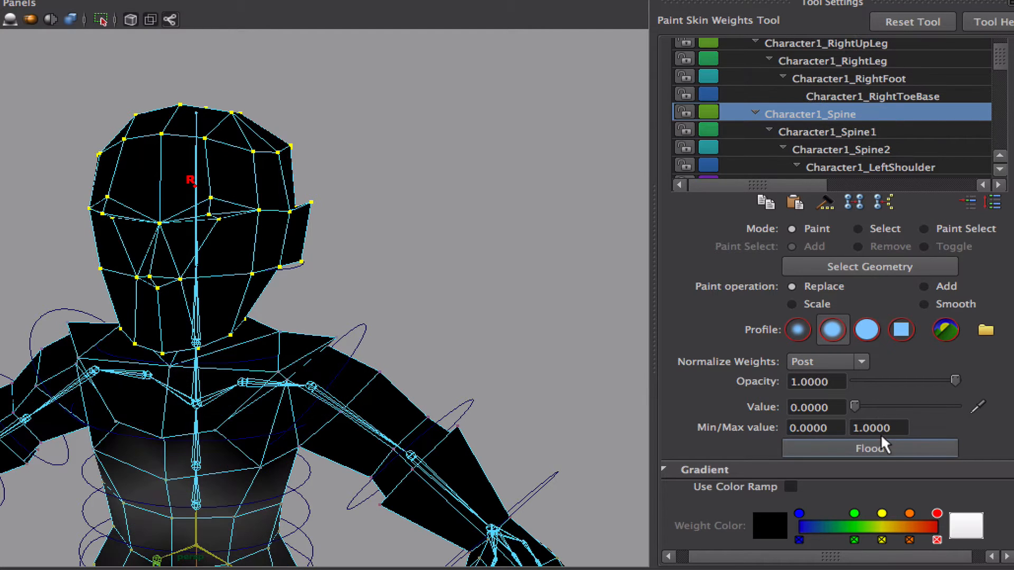
left_click(871, 114)
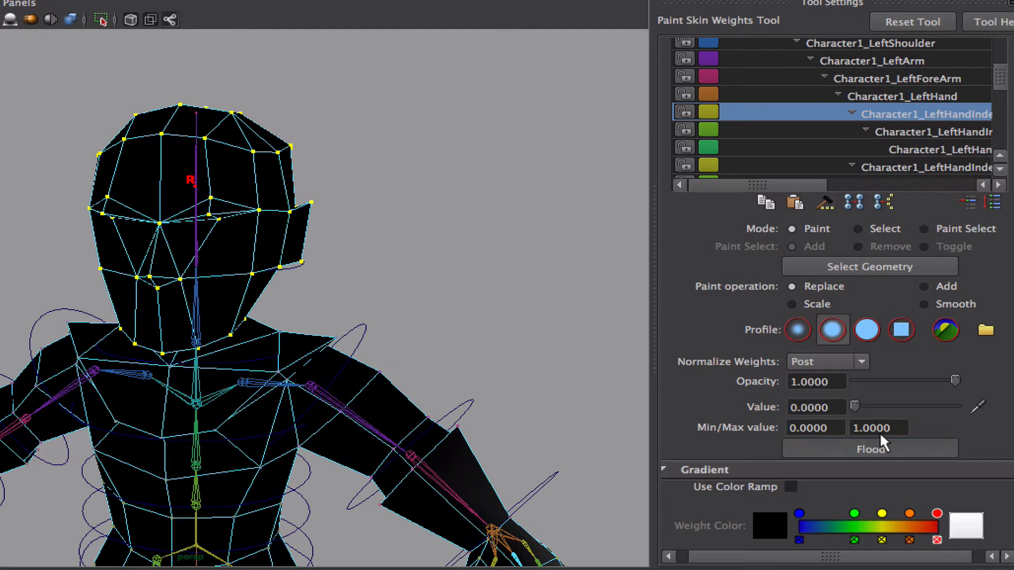
scroll("down", 3)
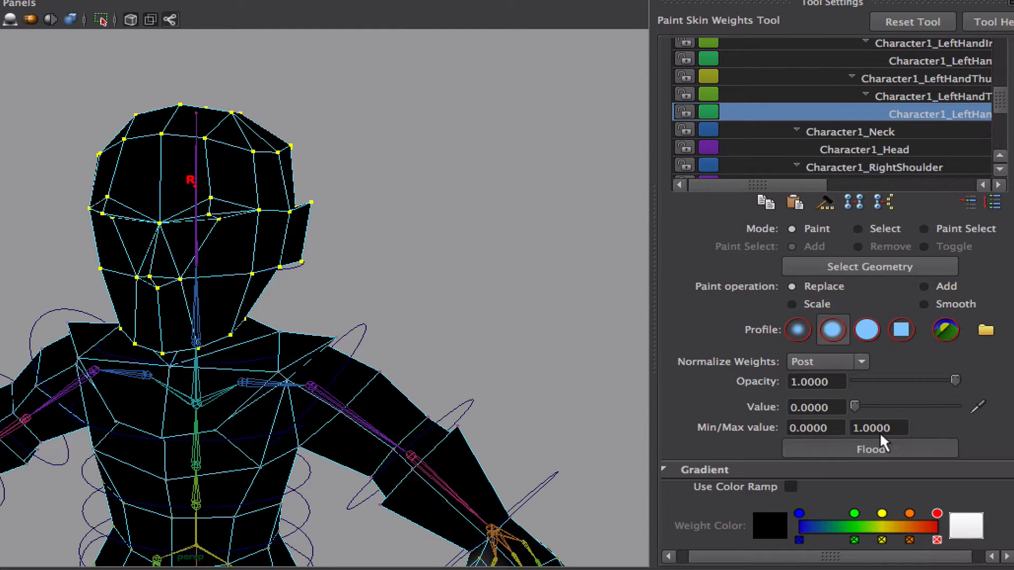
left_click(874, 114)
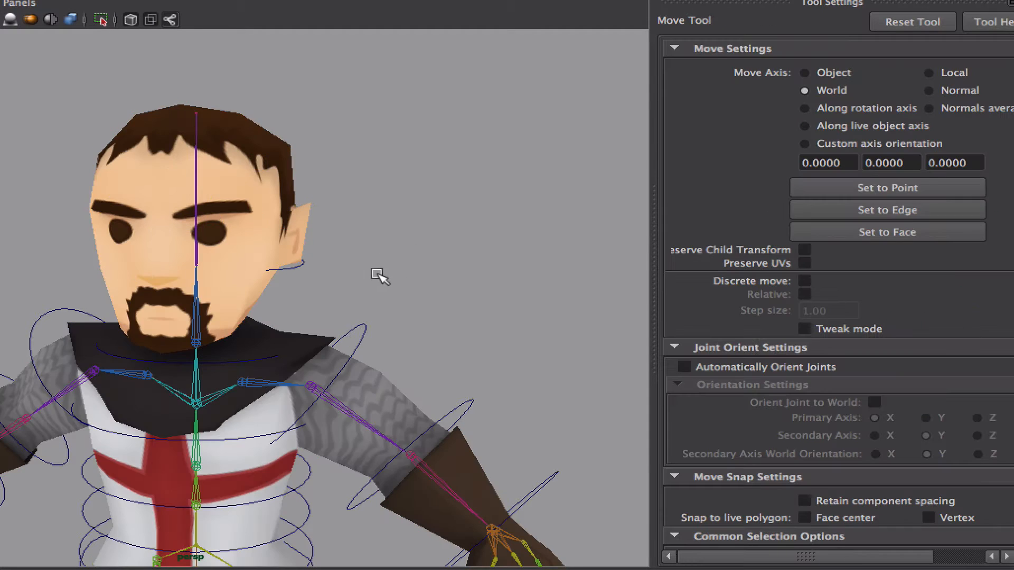
- Rotate the head joint to tilt the head and check the neck deformation
key("e")
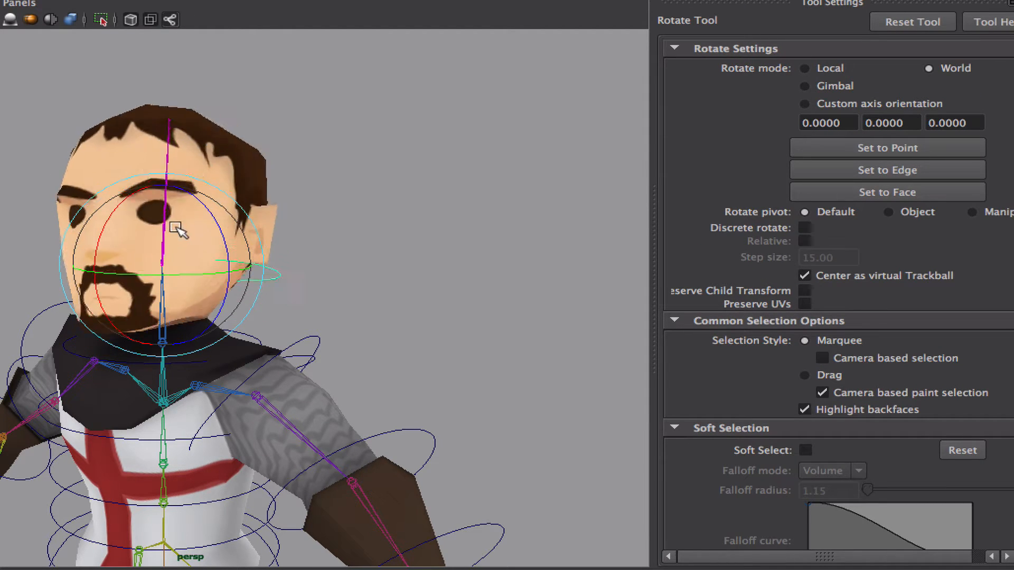
left_click_drag(177, 229, 226, 278)
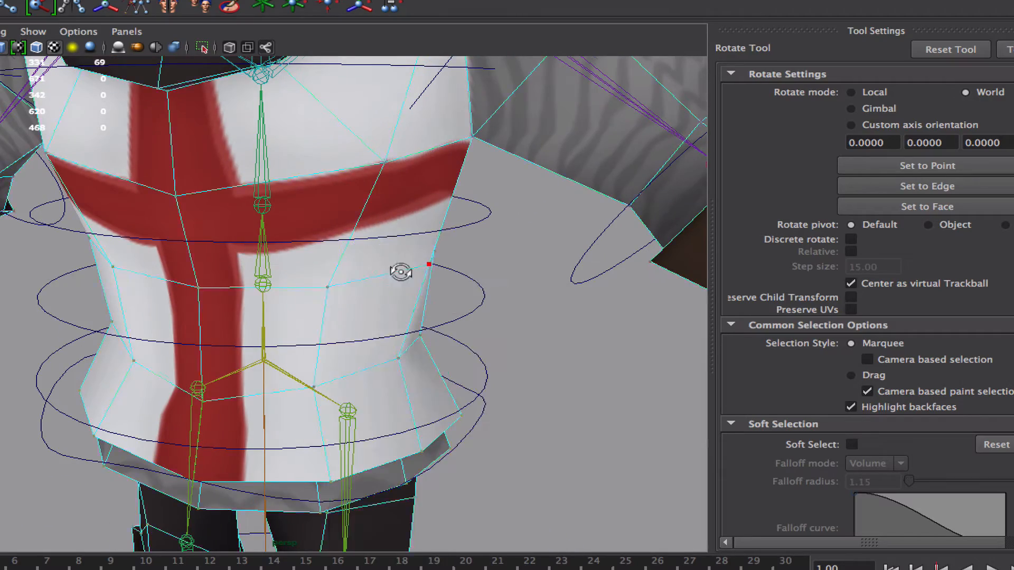
- Select the waist vertices and adjust the paint Value for an upper spine joint
left_click_drag(387, 259, 277, 226)
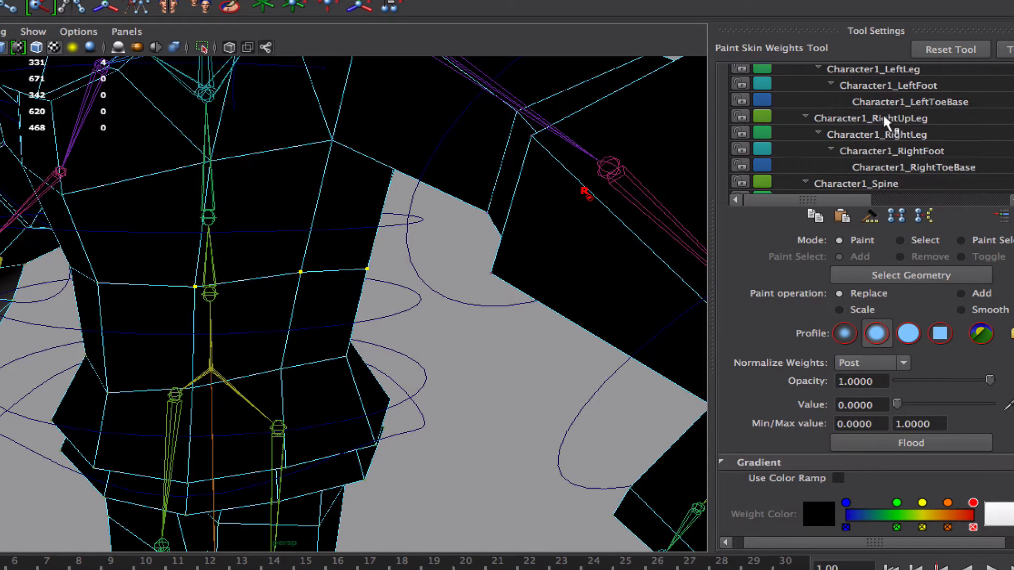
scroll("down", 3)
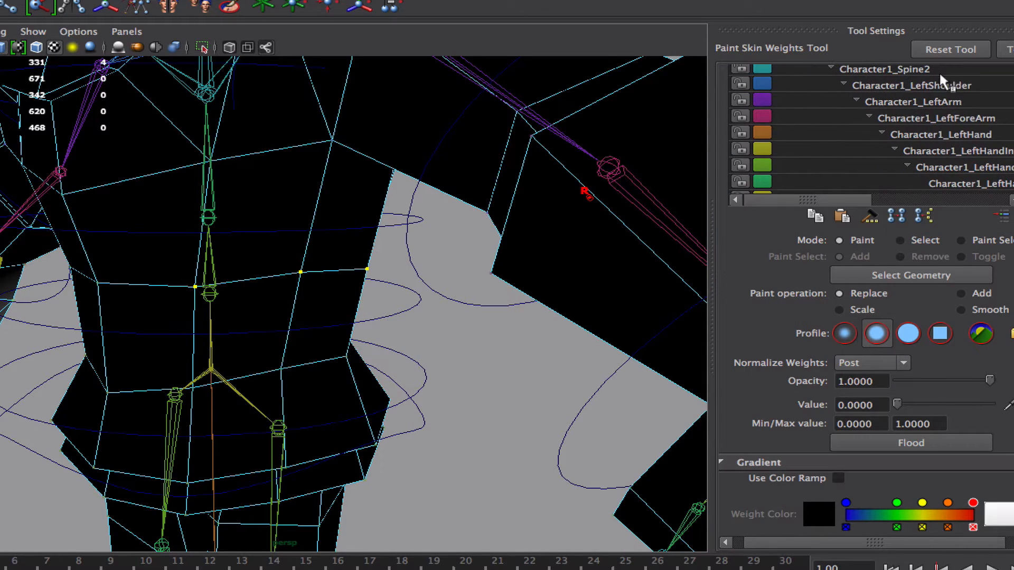
left_click(911, 84)
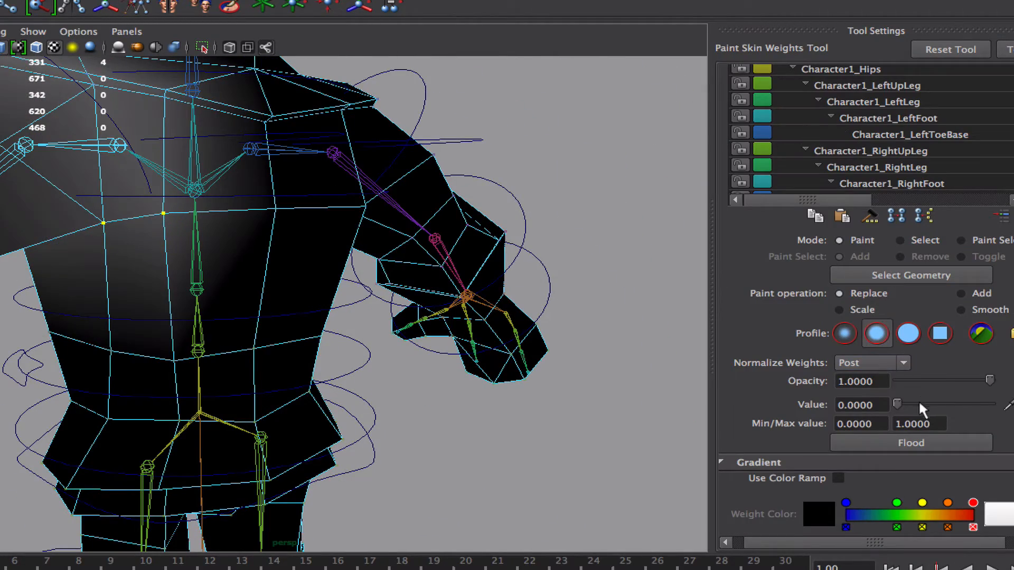
left_click_drag(896, 403, 905, 403)
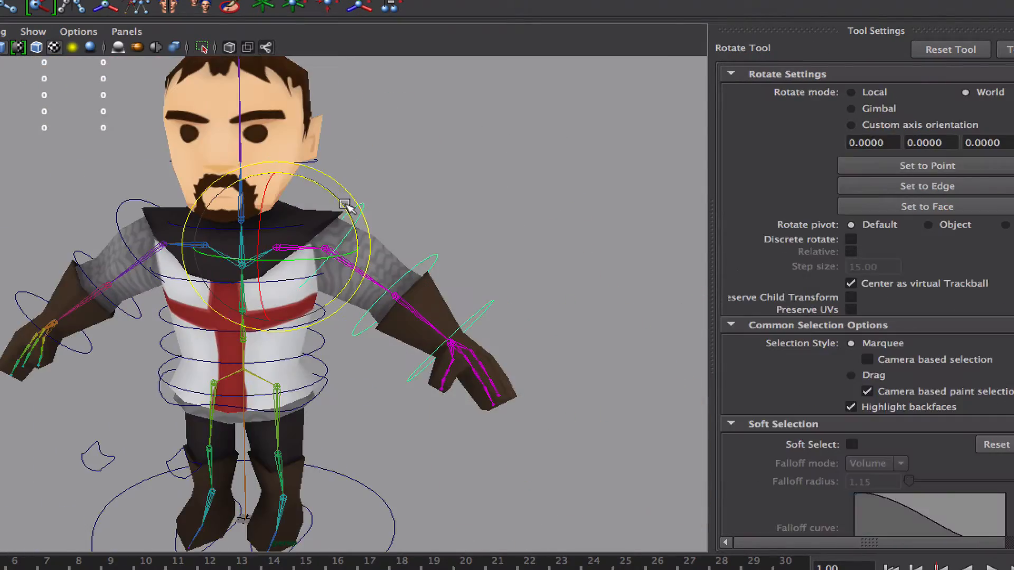
- Rotate the left clavicle control up to raise the arm and inspect the chest stretch
left_click_drag(350, 206, 361, 203)
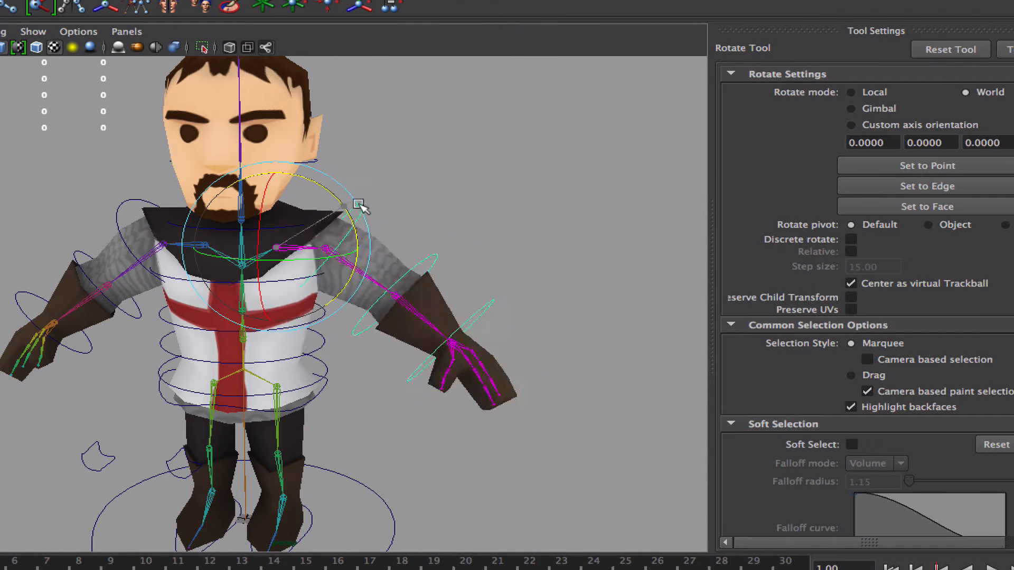
left_click_drag(359, 204, 326, 116)
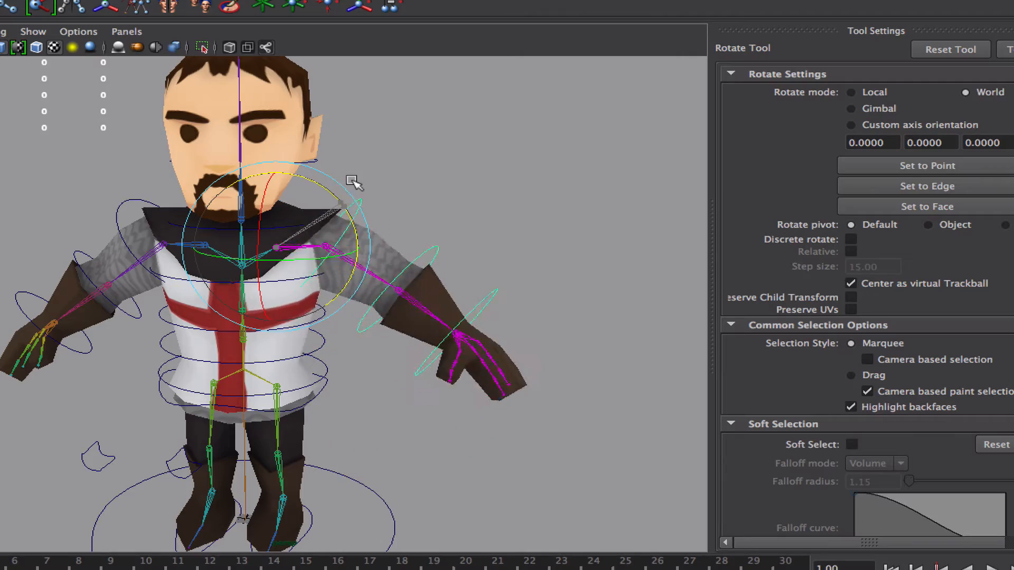
left_click_drag(355, 181, 365, 268)
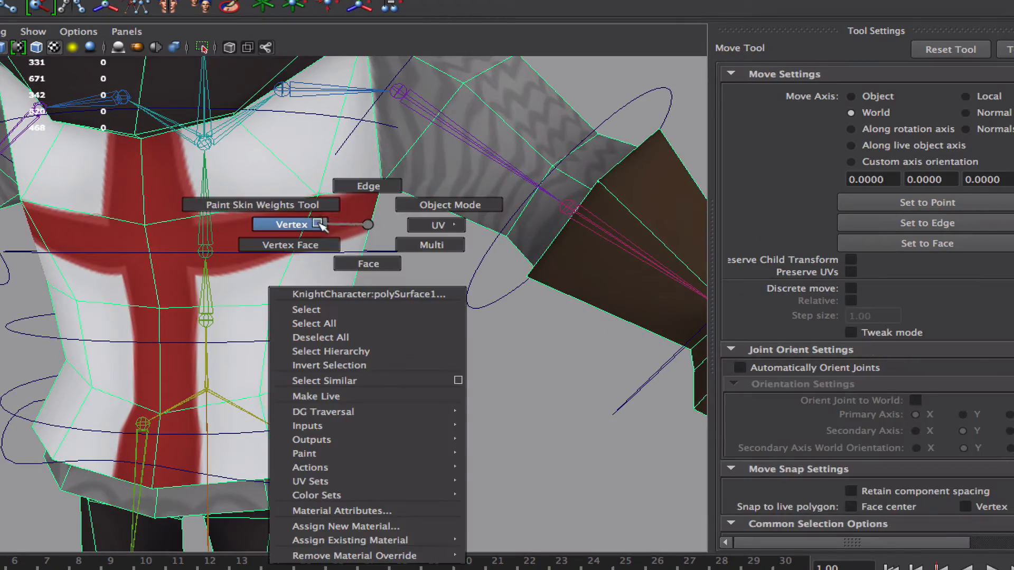
- Flood the waist vertices with full weight (1) to Character1_Spine in Paint Skin Weights
left_click(291, 224)
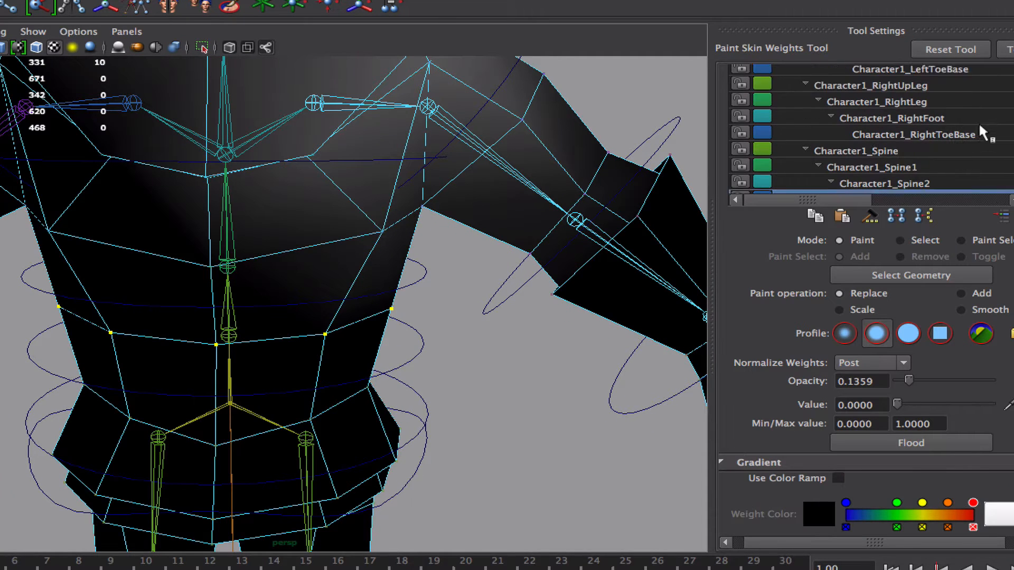
left_click(866, 134)
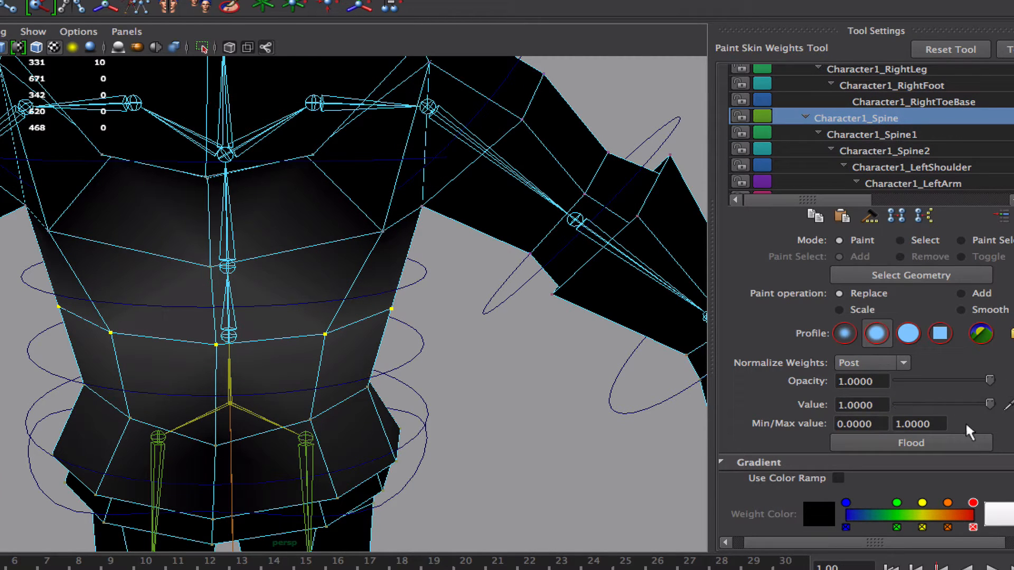
left_click(872, 135)
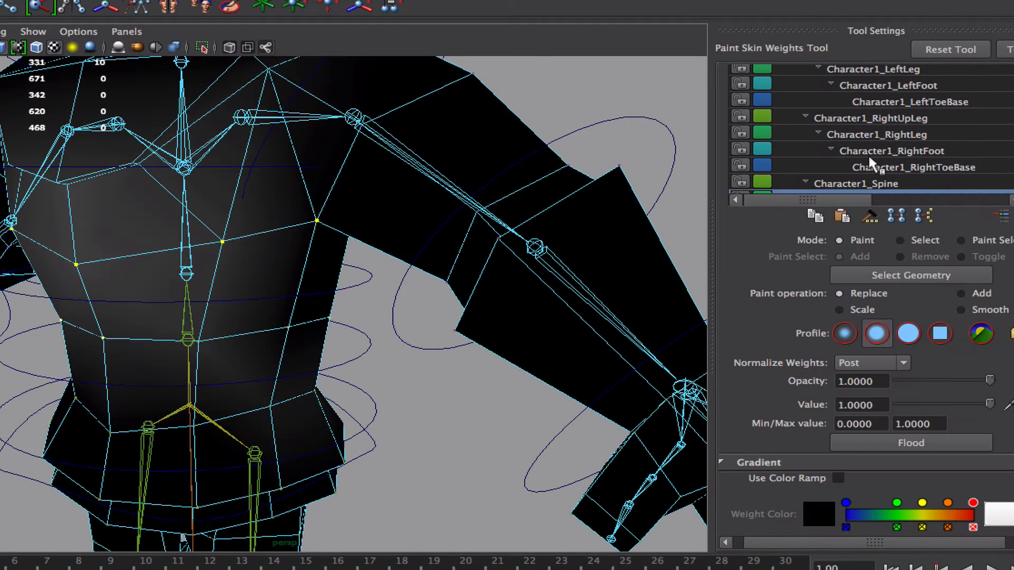
left_click(871, 134)
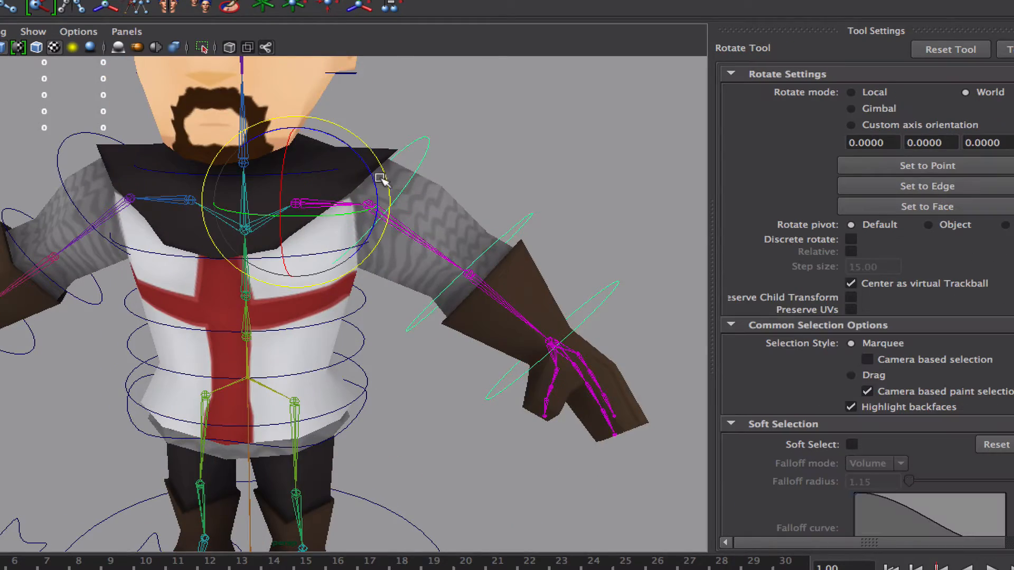
- Raise the left arm with the clavicle control, then rotate it back down
left_click_drag(382, 181, 408, 216)
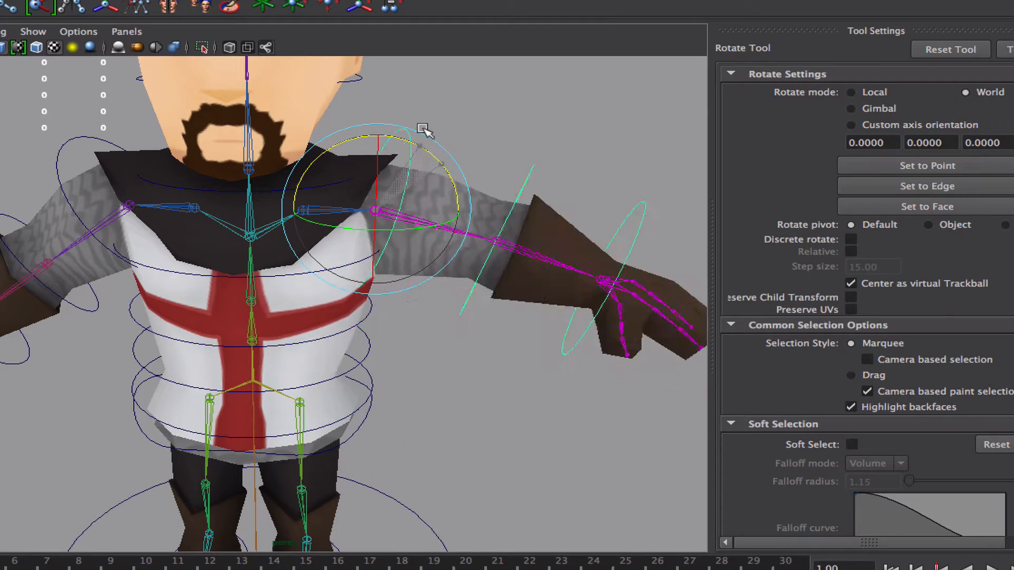
left_click_drag(423, 128, 442, 159)
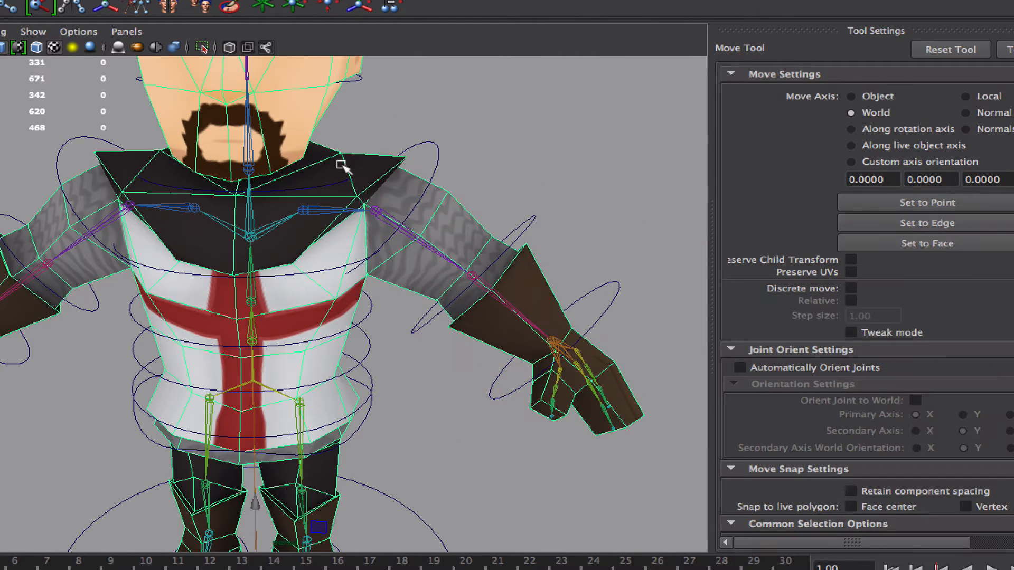
- Inspect Character1_Spine1 weights across the chest, then show Character1_LeftArm weights
left_click(346, 160)
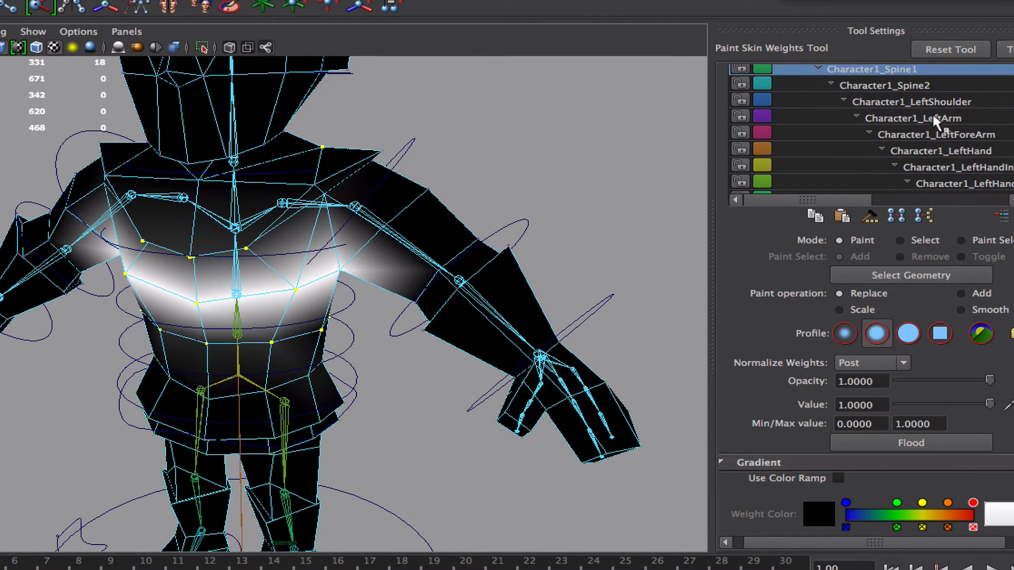
left_click(913, 117)
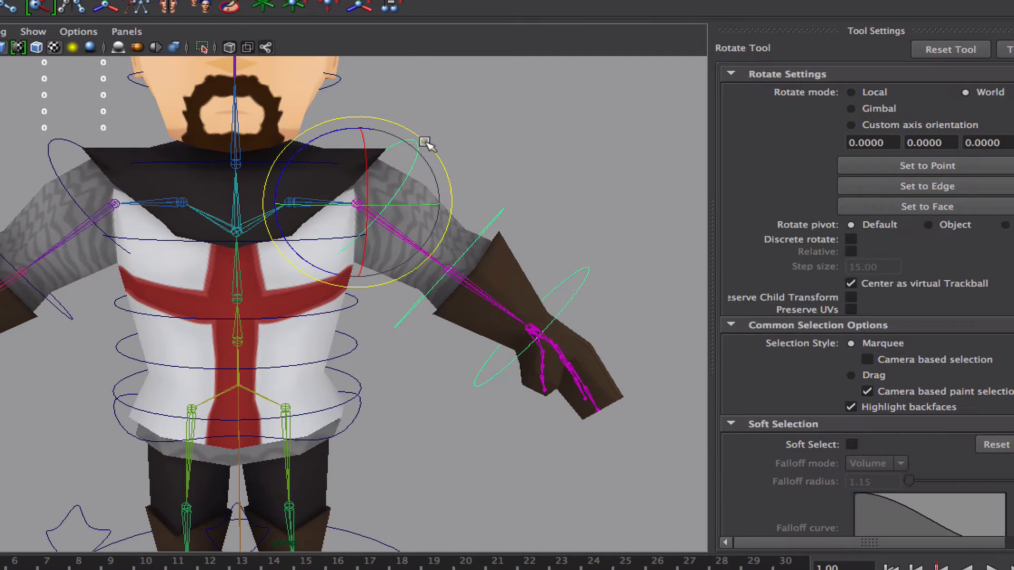
- Rotate the left arm down in World axis mode and select a shoulder vertex
left_click_drag(426, 145, 462, 182)
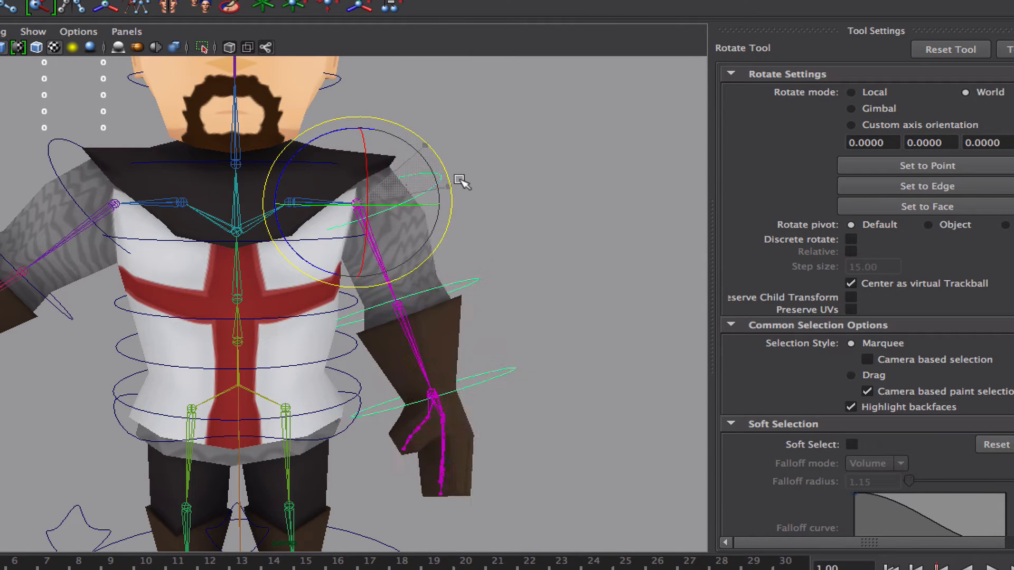
left_click_drag(462, 181, 453, 217)
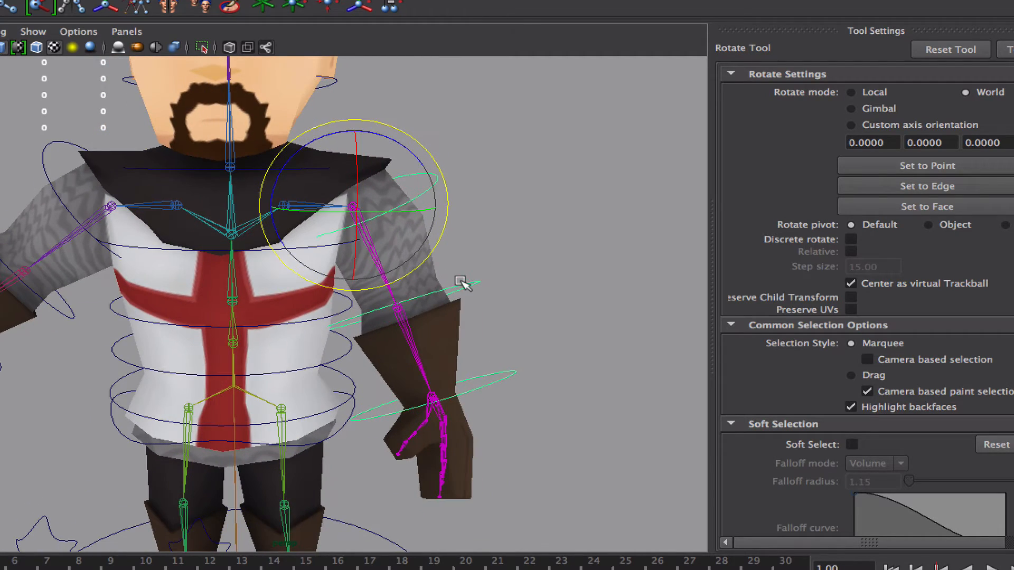
right_click(460, 283)
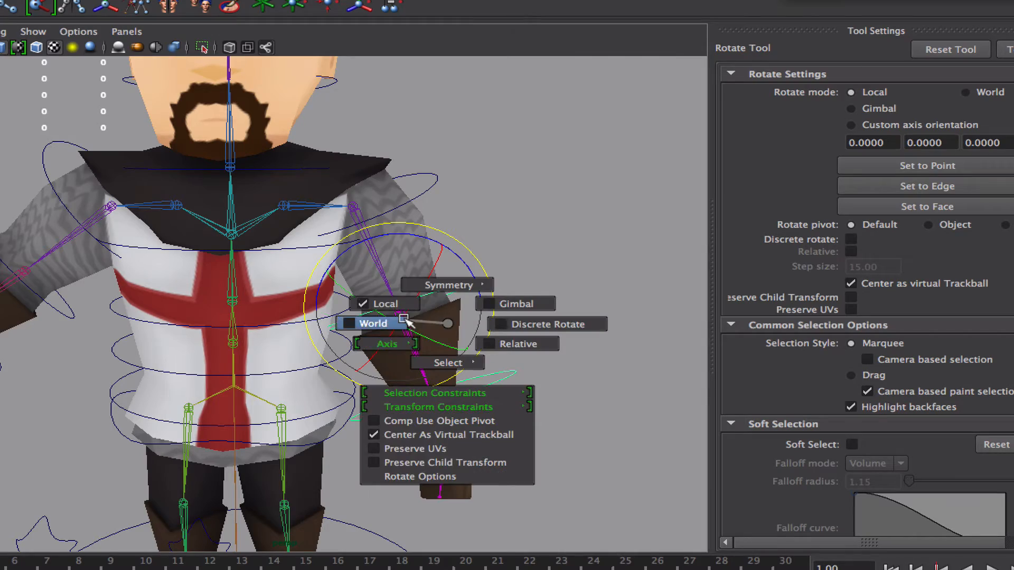
left_click(374, 323)
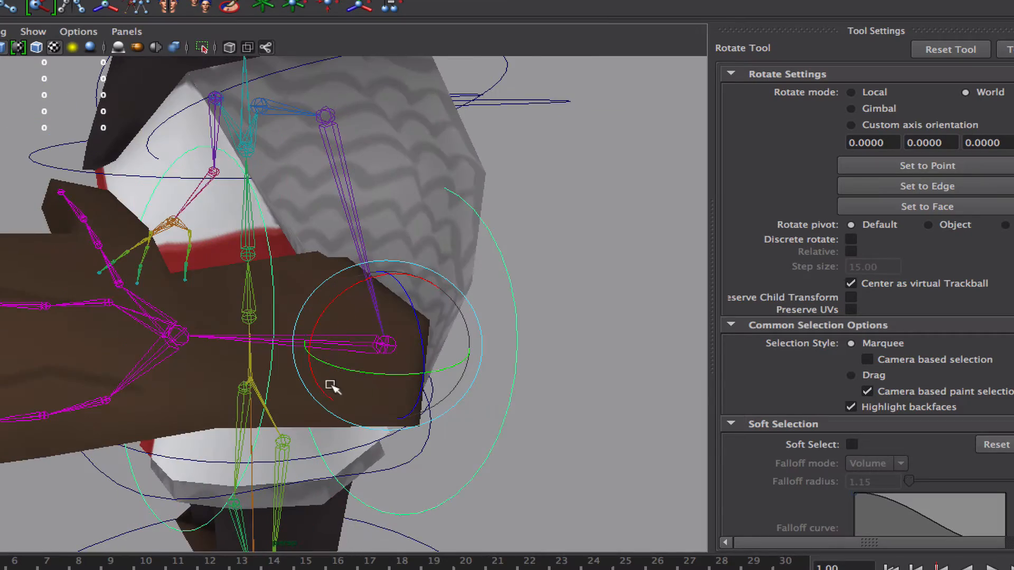
left_click_drag(332, 387, 327, 379)
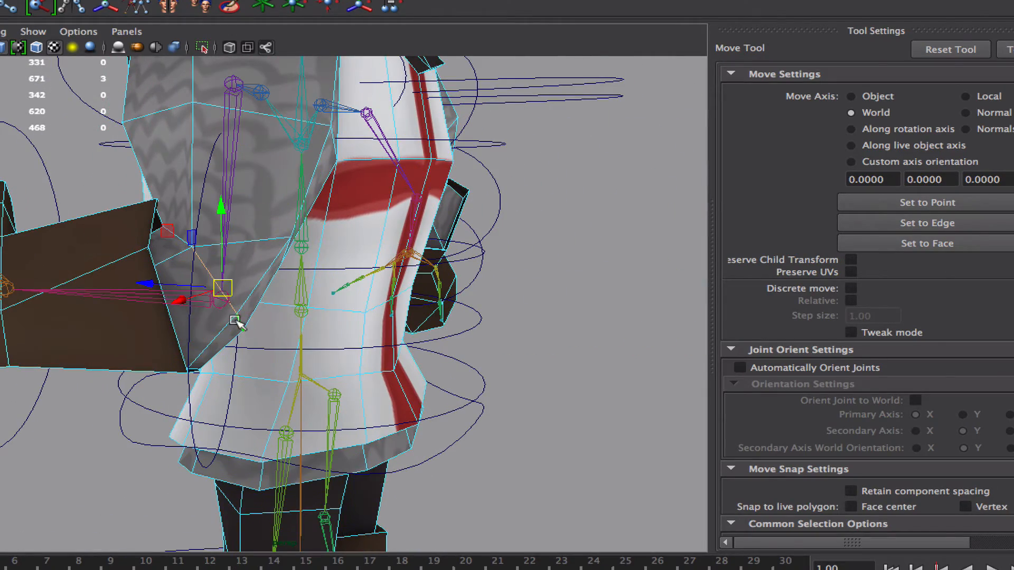
mouse_move(497, 26)
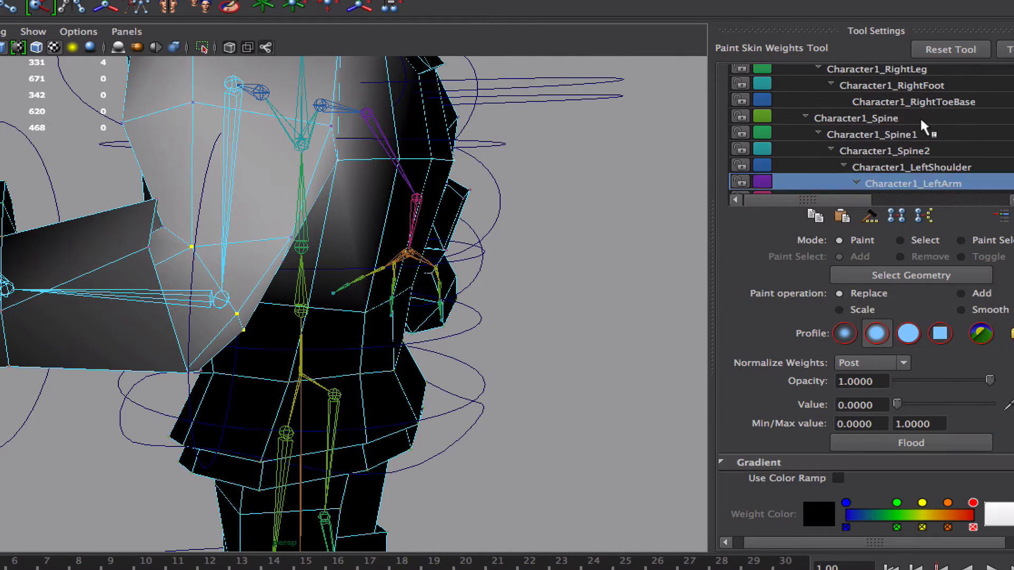
- Flood the selected shoulder faces with full weight (1) to Character1_LeftArm
left_click(931, 134)
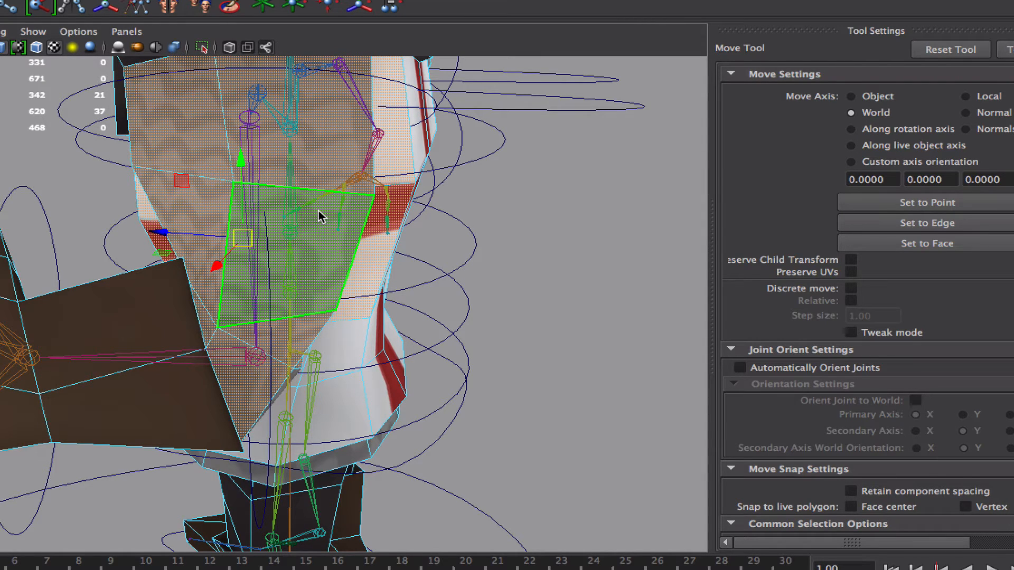
left_click(320, 217)
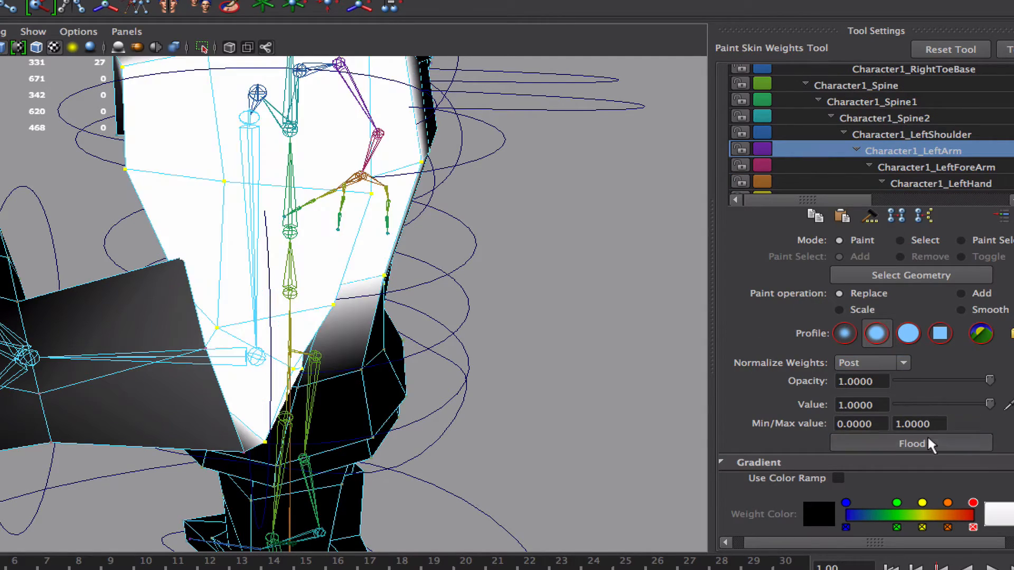
left_click(910, 443)
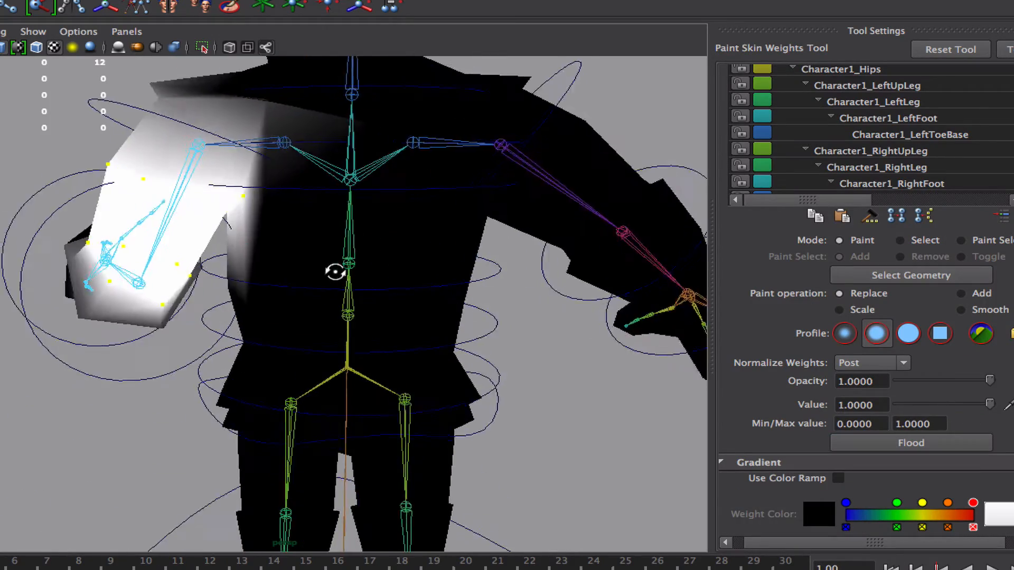
- Paint a softer Character1_LeftArm blend near the armpit at value about 0.3
left_click_drag(334, 271, 457, 286)
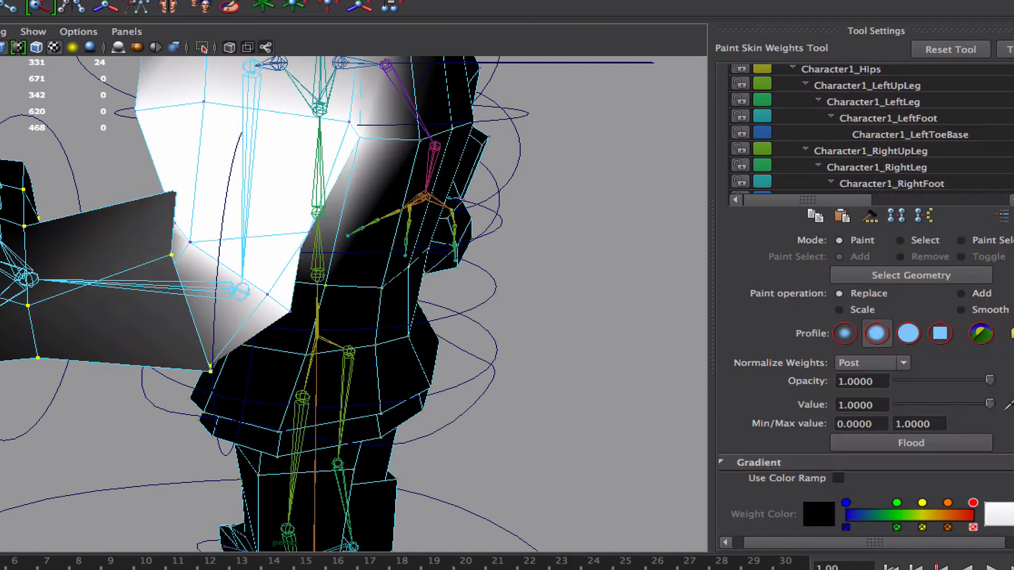
left_click(913, 134)
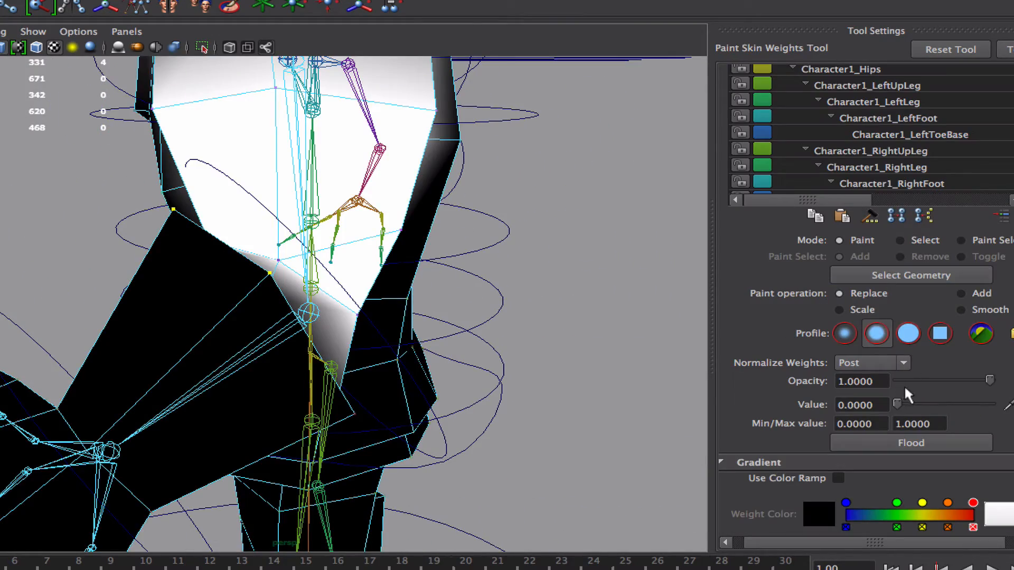
left_click_drag(898, 403, 926, 403)
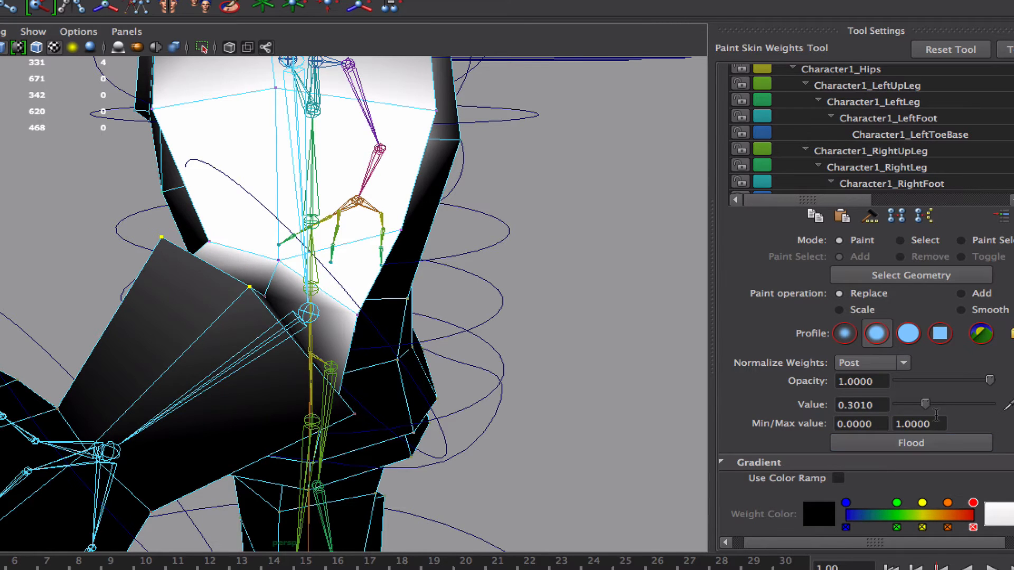
key("w")
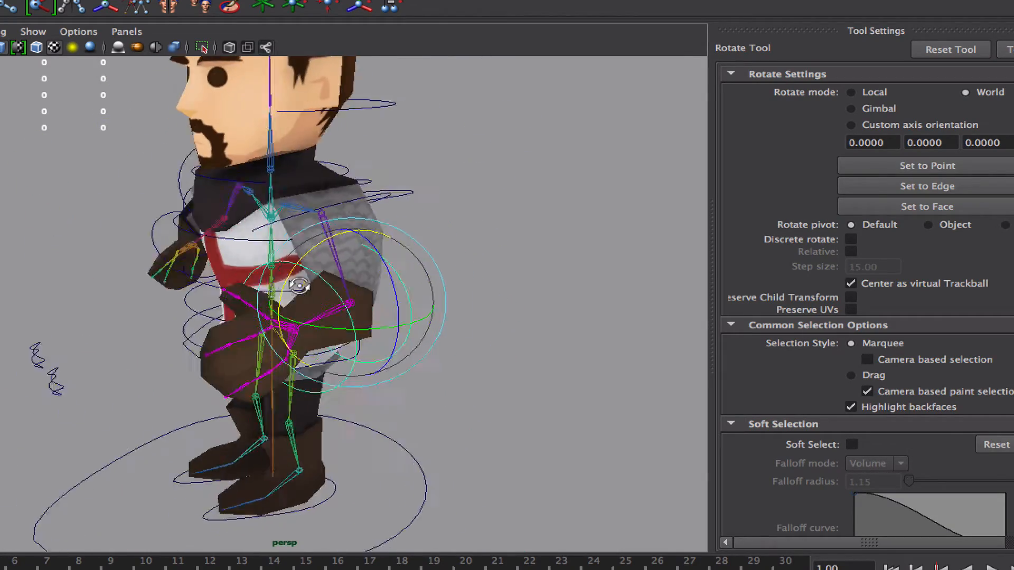
- Pose the left arm forward and down to check the repainted shoulder from a side view
left_click_drag(324, 291, 259, 284)
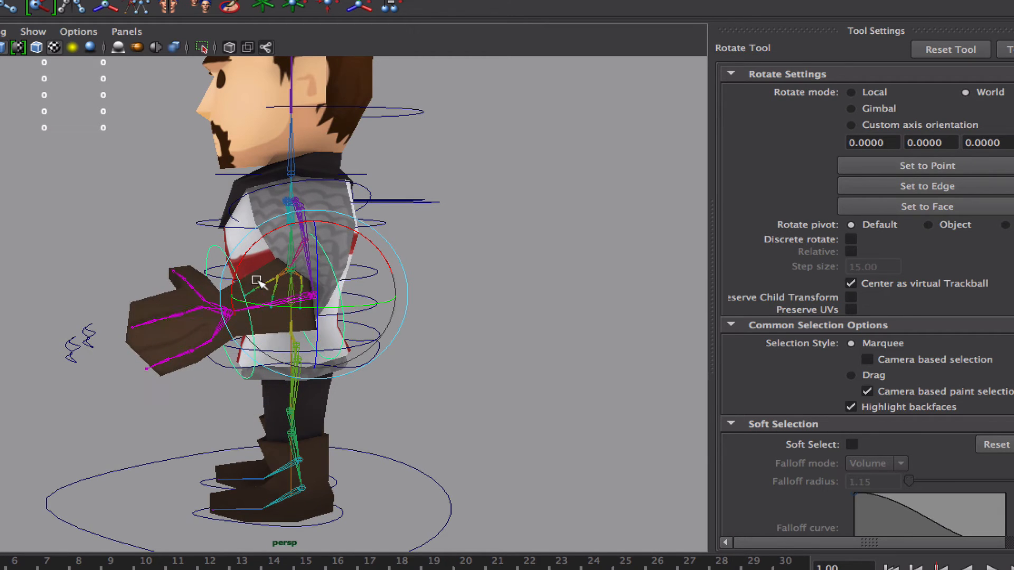
left_click_drag(259, 283, 346, 281)
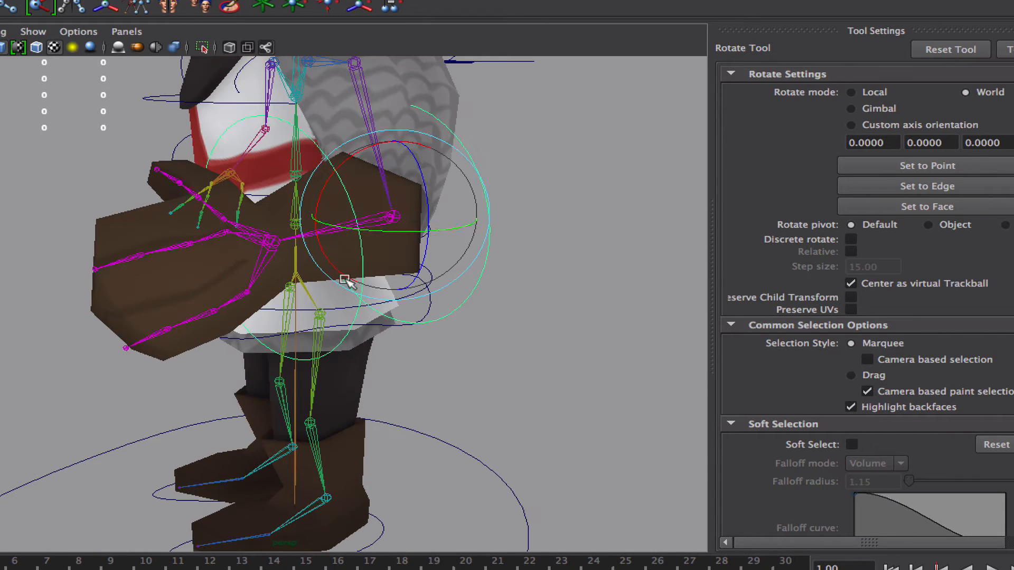
left_click_drag(347, 281, 317, 197)
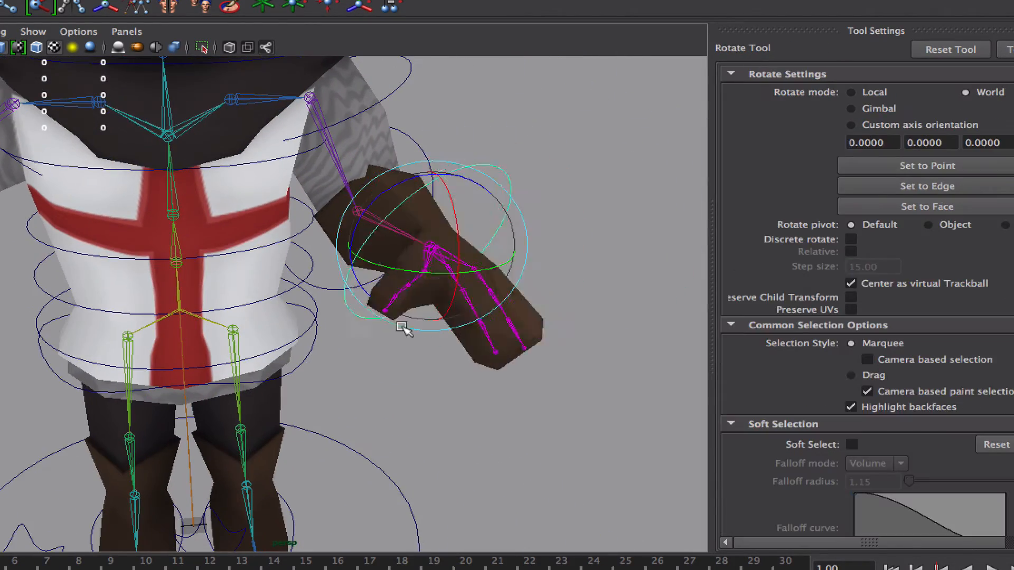
left_click_drag(404, 329, 317, 294)
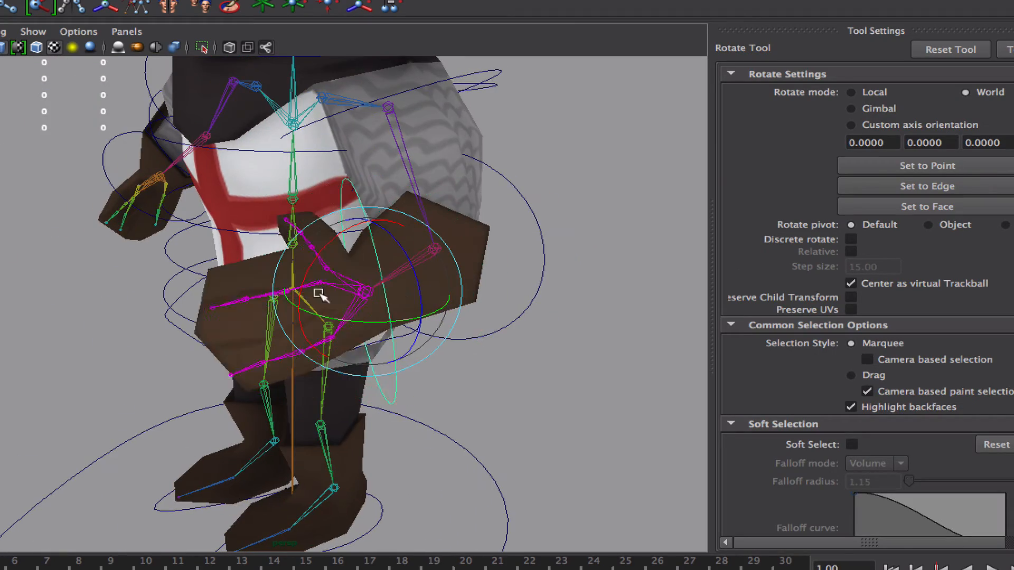
left_click_drag(323, 297, 285, 291)
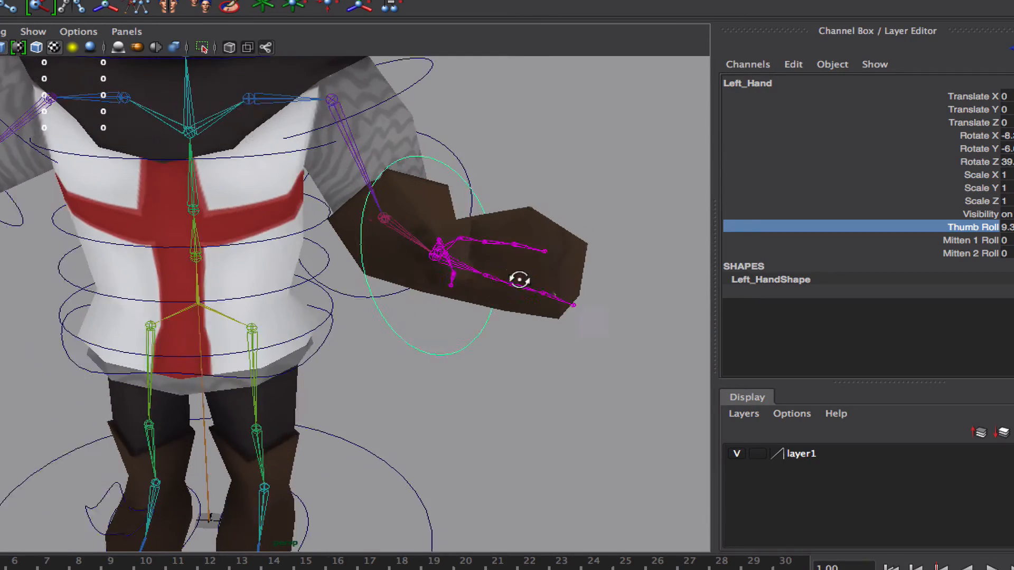
- Hide textures and zero Left_Hand Thumb/Mitten Roll and Left_Shoulder Rotate X/Y/Z
key("5")
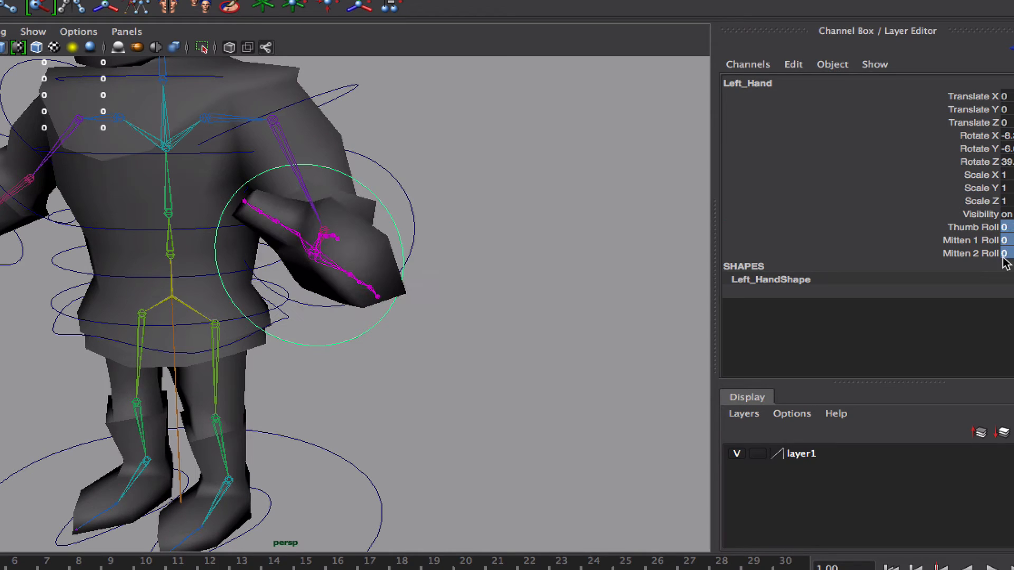
left_click(1006, 136)
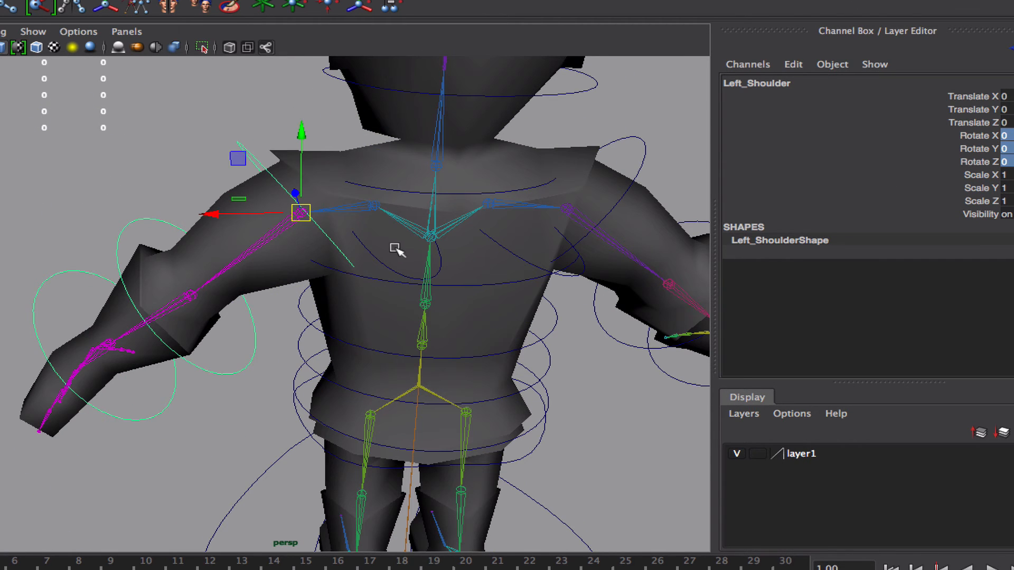
left_click(372, 205)
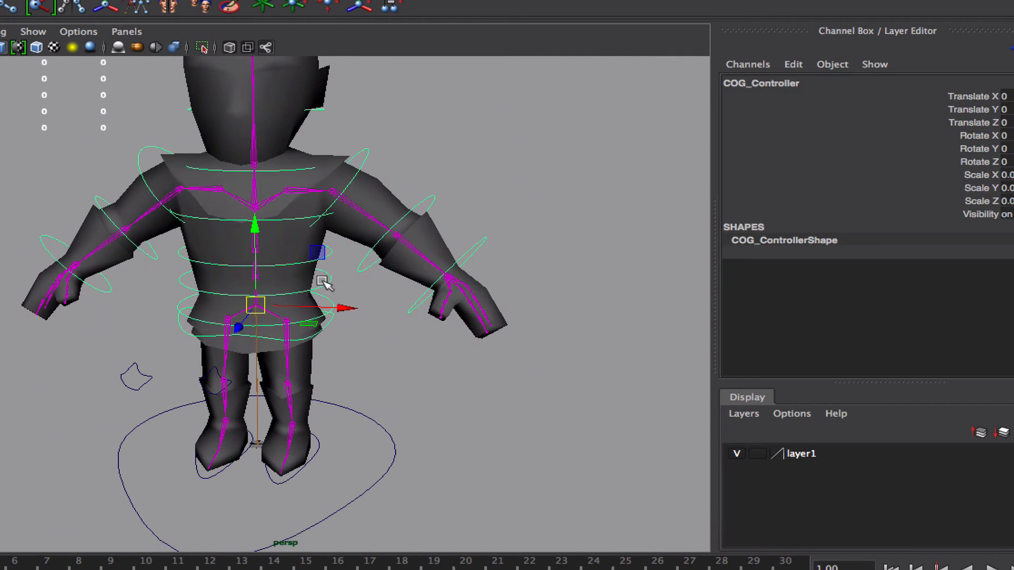
- Rotate Left_Hand slightly, then lower the arm from Left_Shoulder to check deformation
left_click(254, 215)
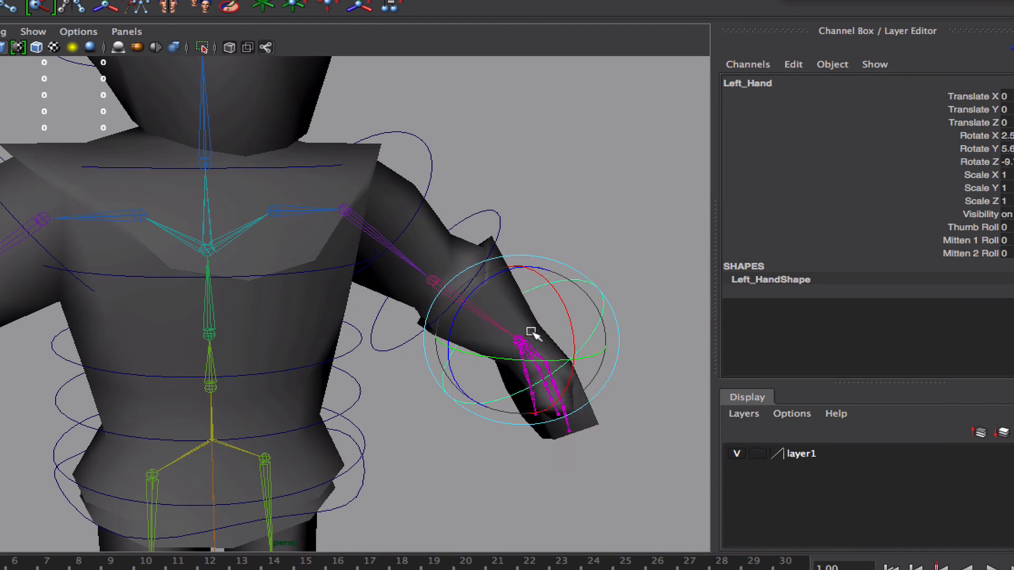
left_click(394, 247)
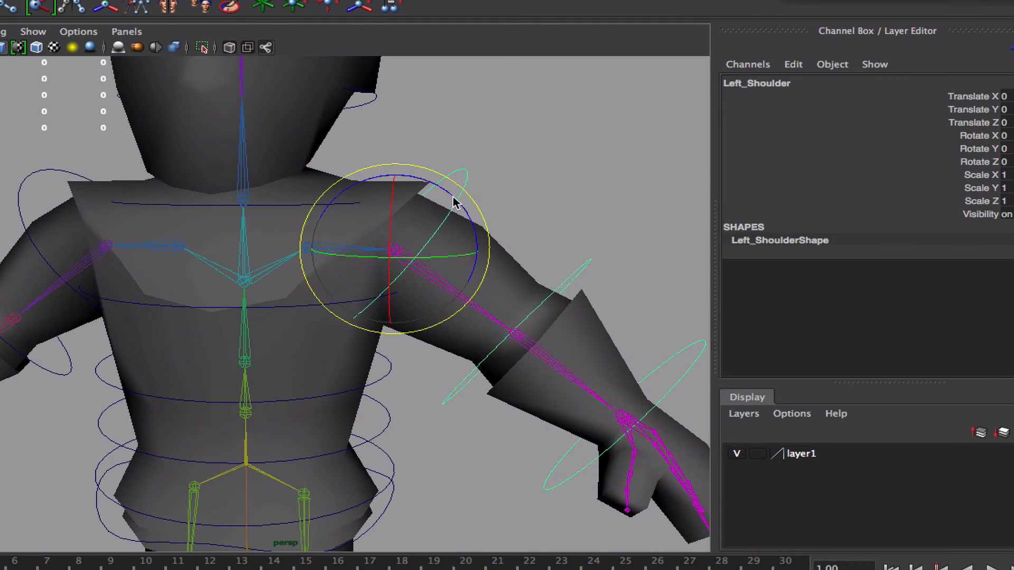
left_click_drag(453, 204, 378, 268)
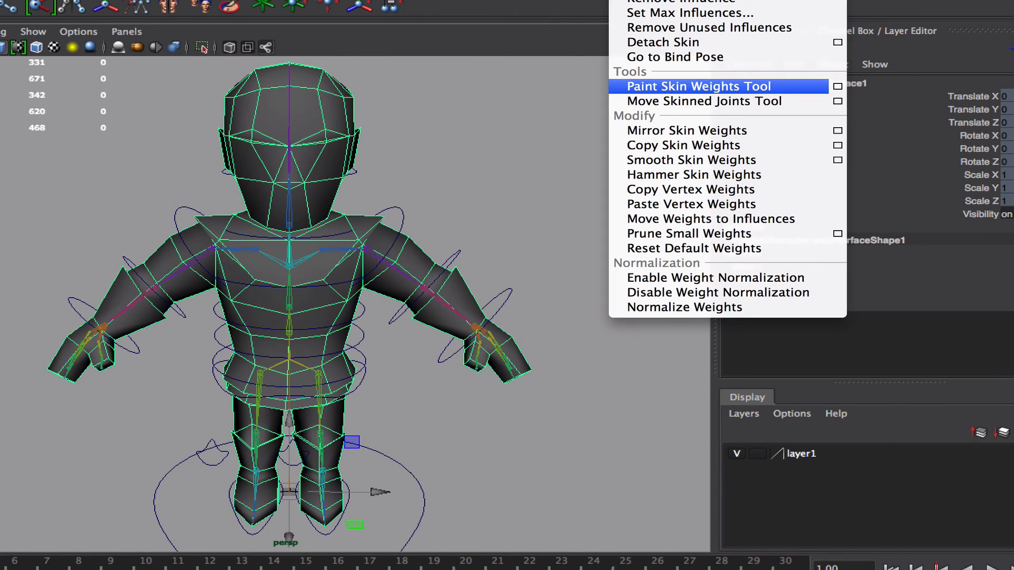
mouse_move(704, 101)
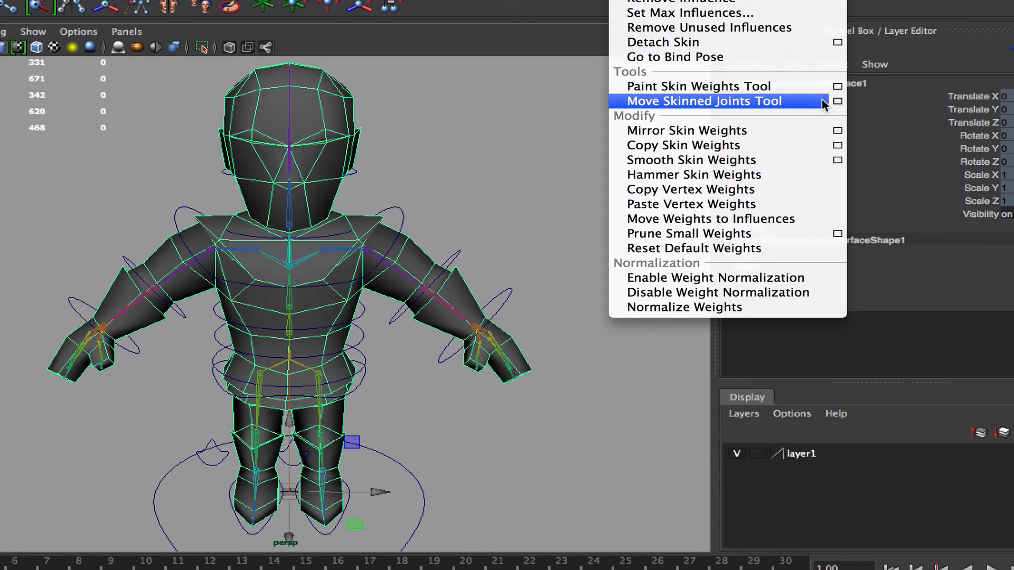
- Bring up Mirror Skin Weights options set to YZ, positive to negative
left_click(704, 101)
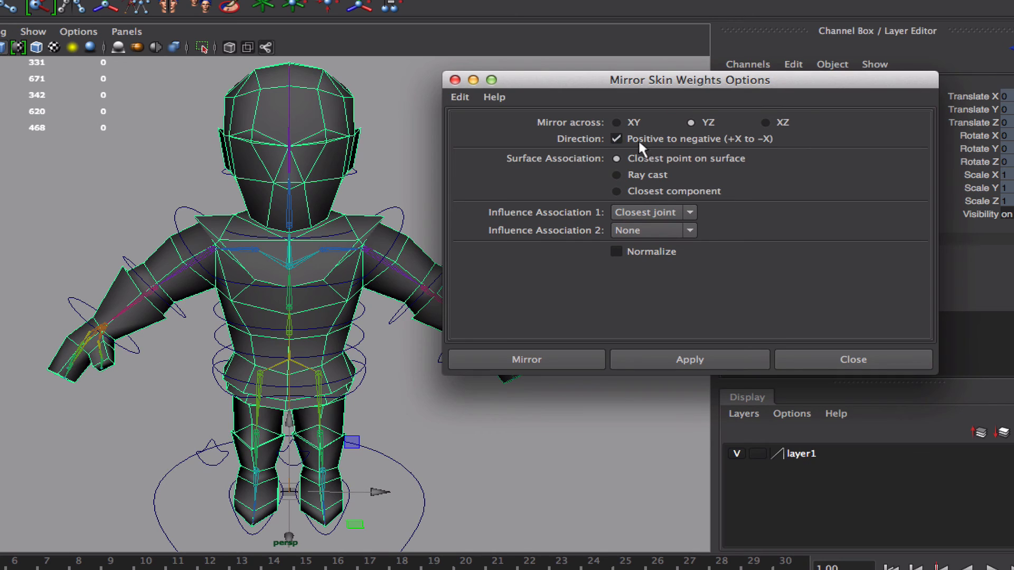
mouse_move(642, 147)
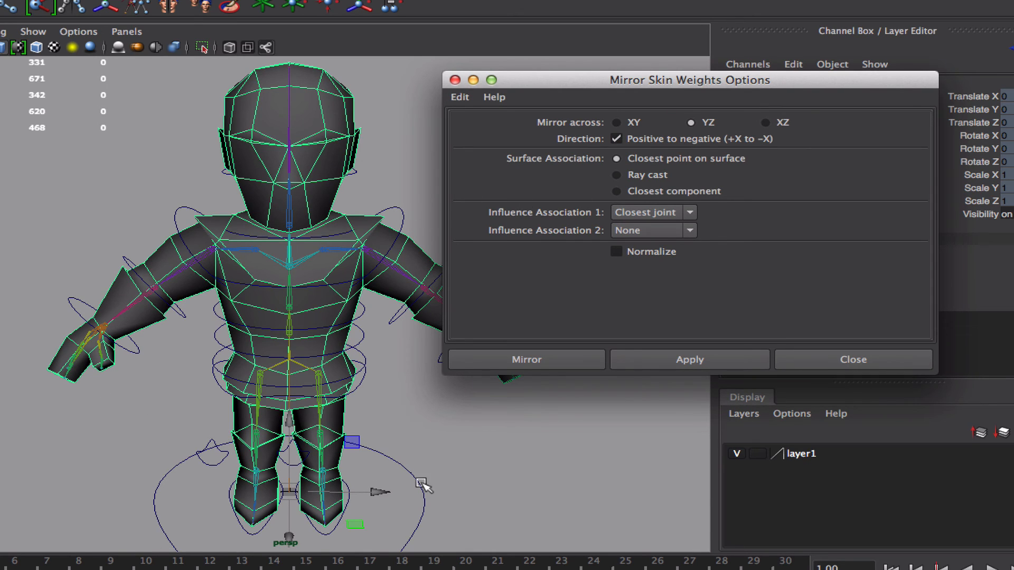
mouse_move(373, 493)
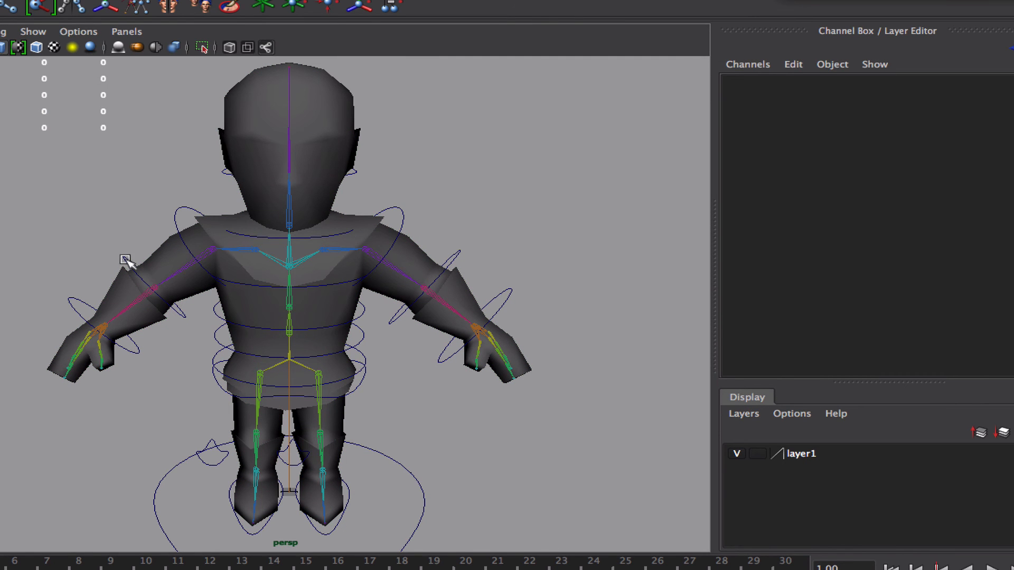
- Bend the Right_Elbow control to verify the mirrored arm weights
left_click_drag(122, 259, 178, 317)
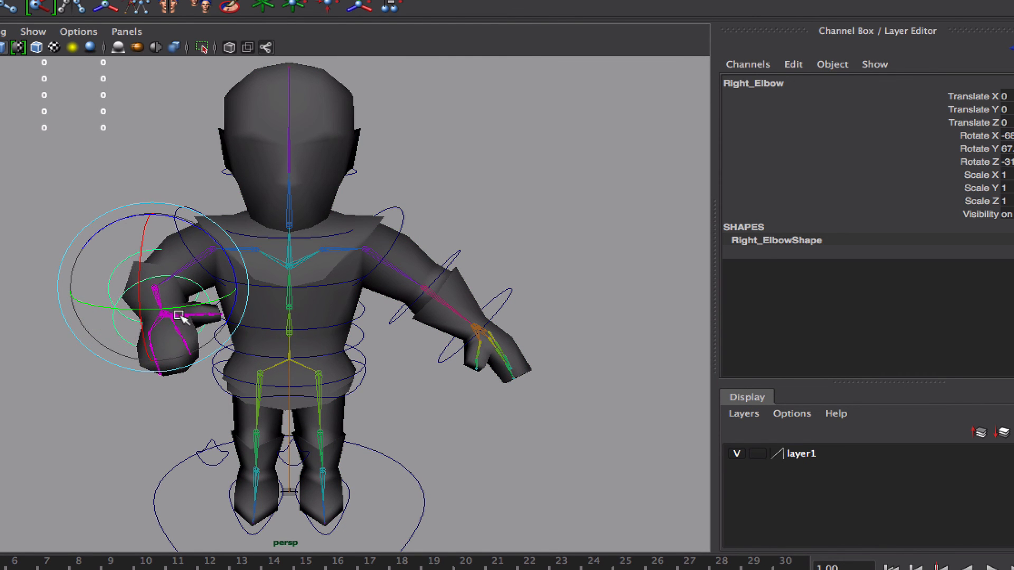